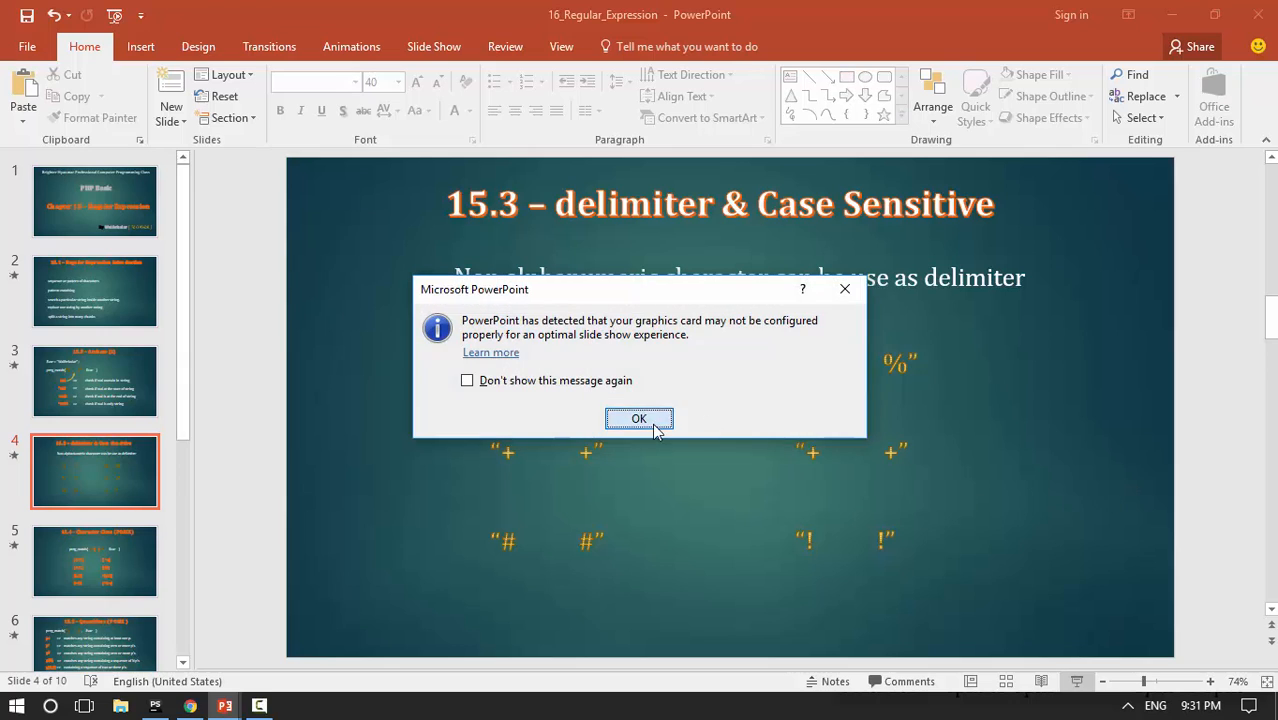
Step: Dismiss the graphics-card warning so the slide show can be presented
click(638, 418)
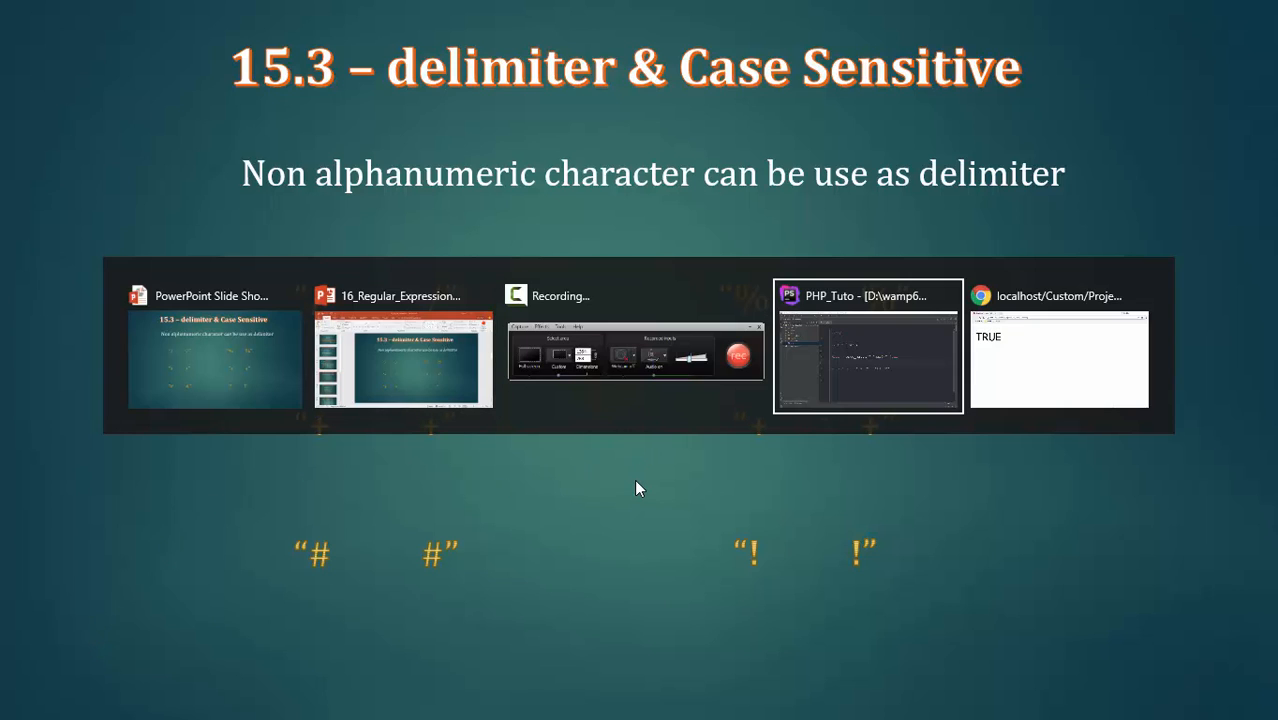
Step: Replace the anchored ^mar$ pattern with plain /mar/ and check the browser still prints TRUE
click(866, 350)
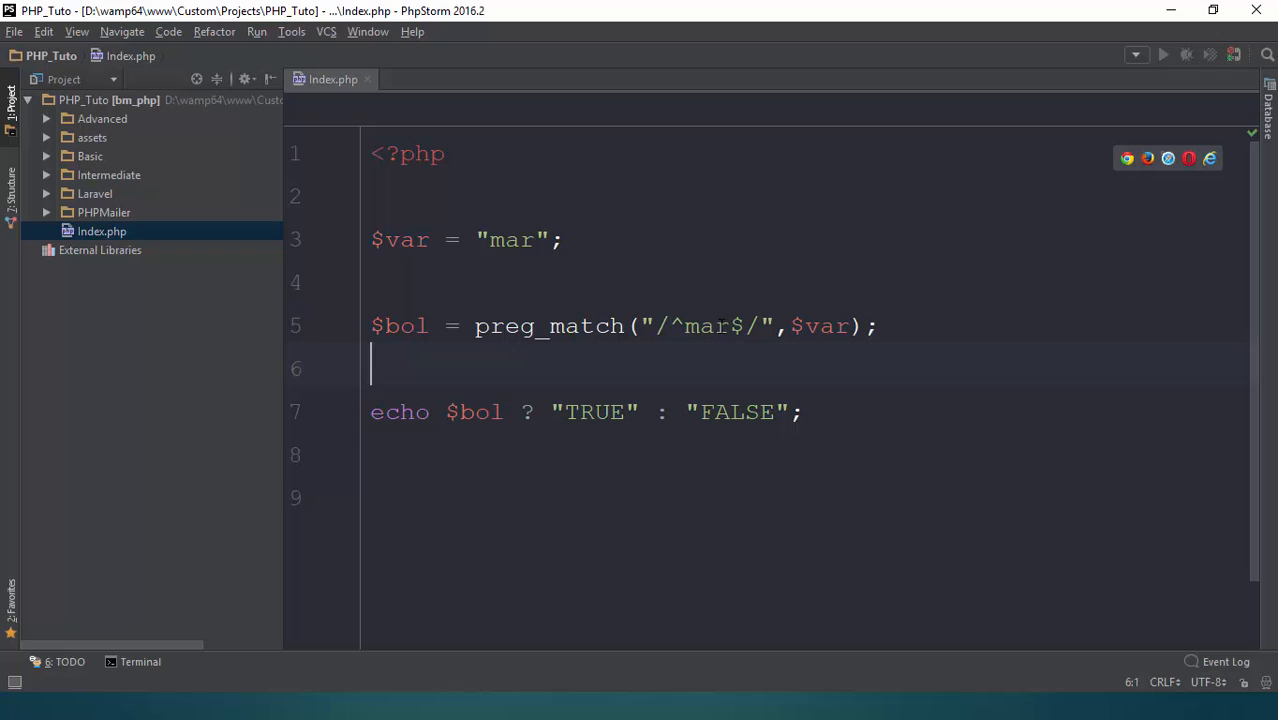
drag(676, 326, 744, 326)
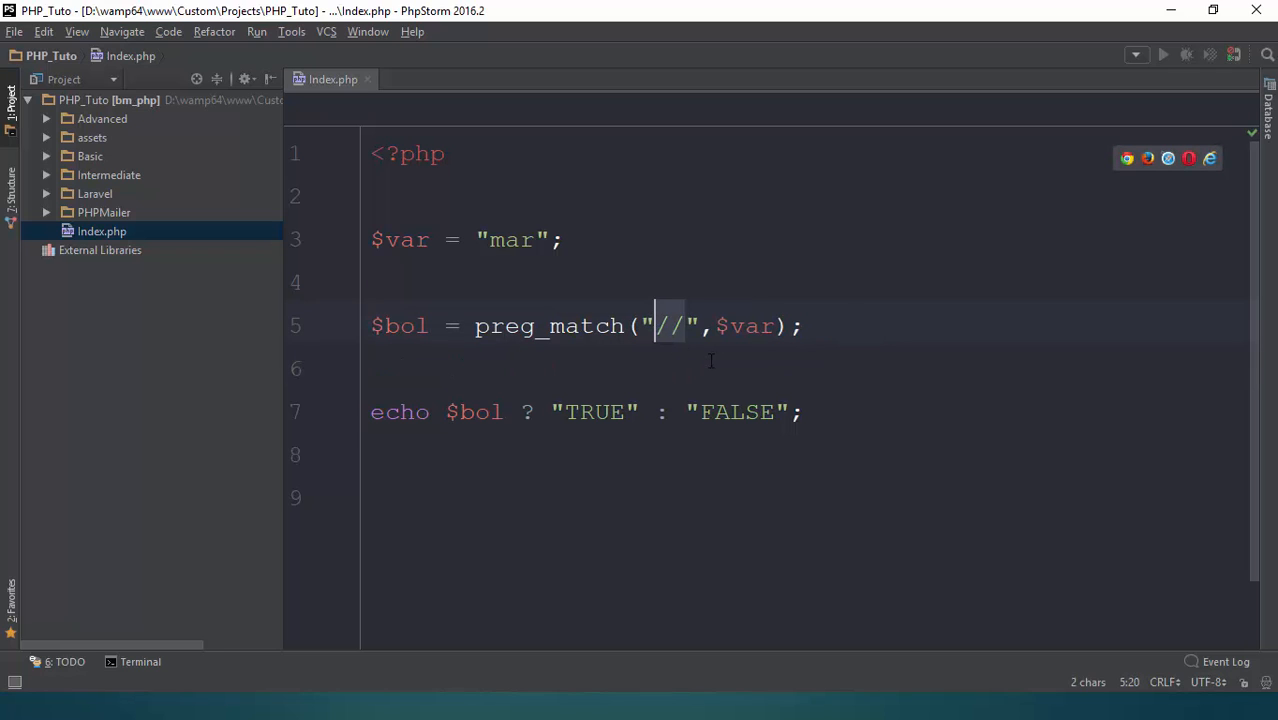
text(ma)
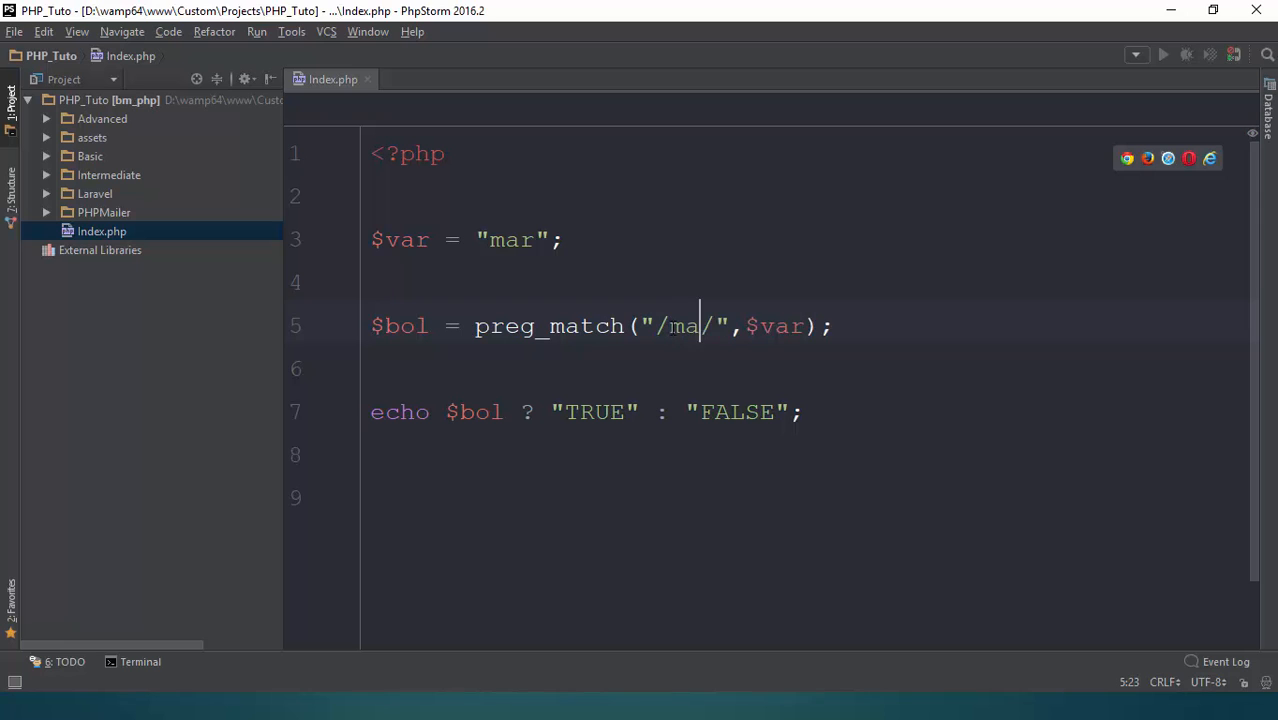
key(alt+tab)
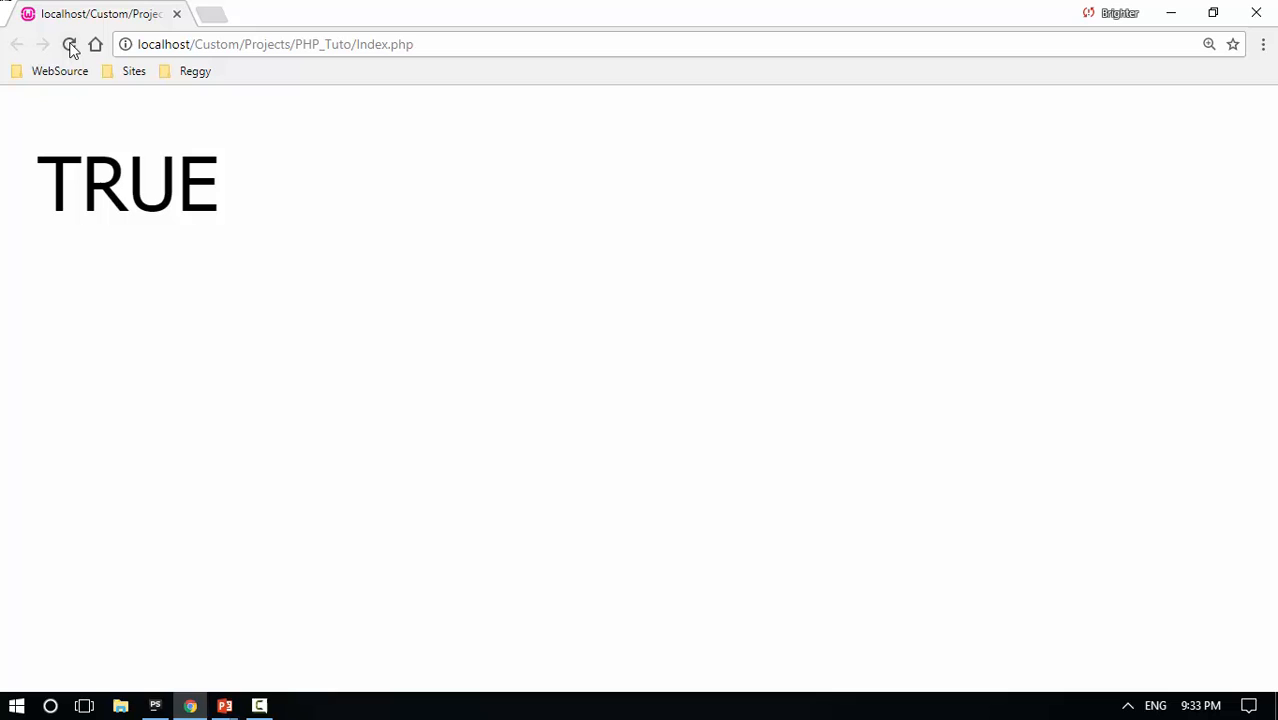
key(alt+tab)
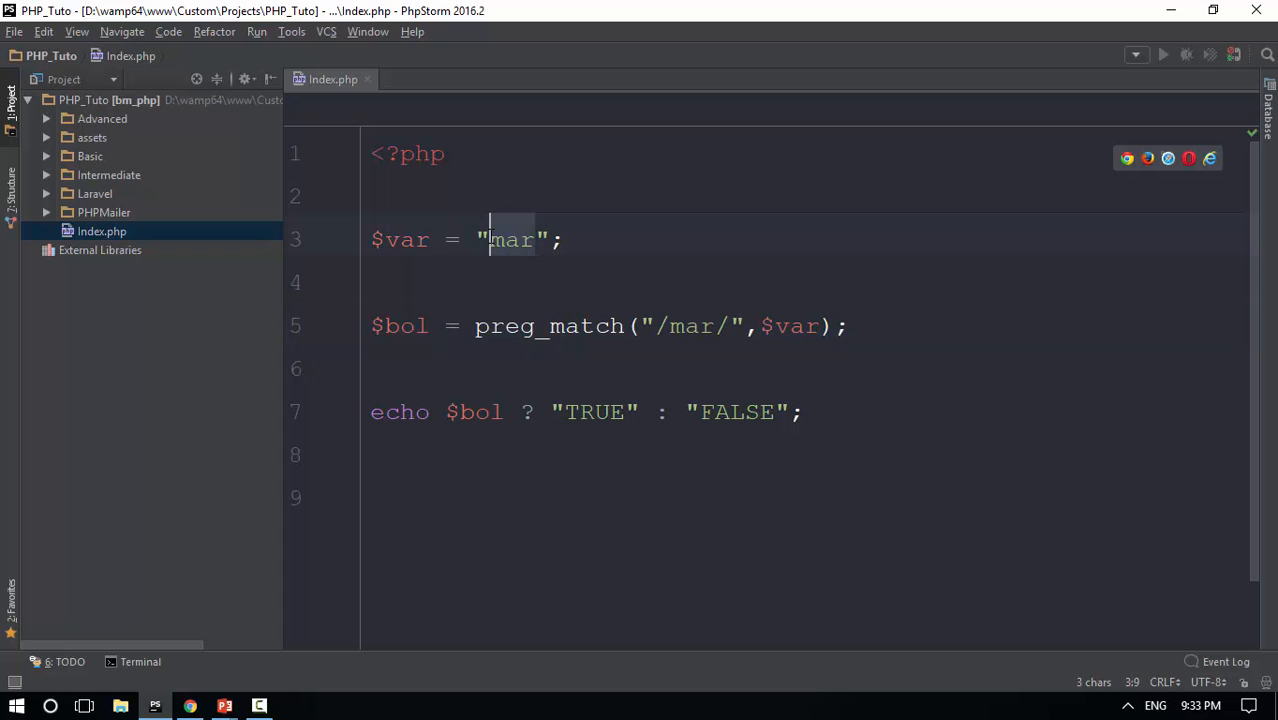
Step: Set $var to "Brighter Myanmar" and extend the pattern from mar to mary
text(Brigh)
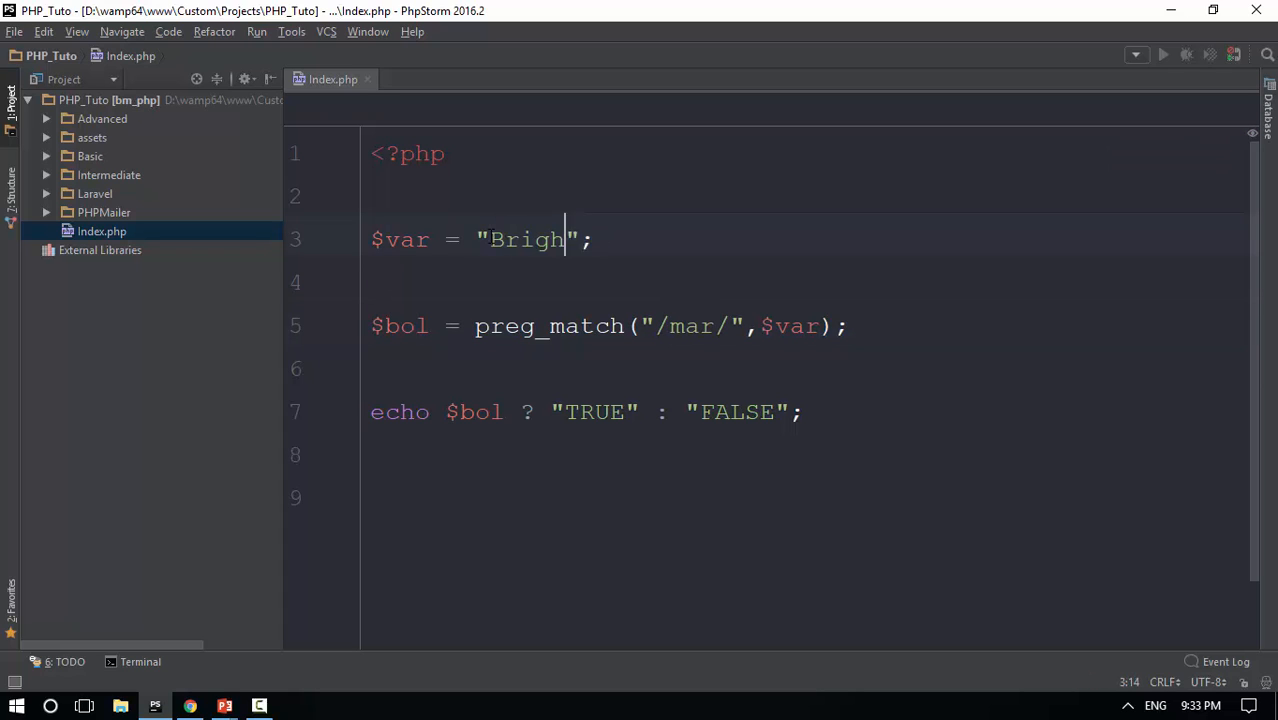
text(ter Myanmar)
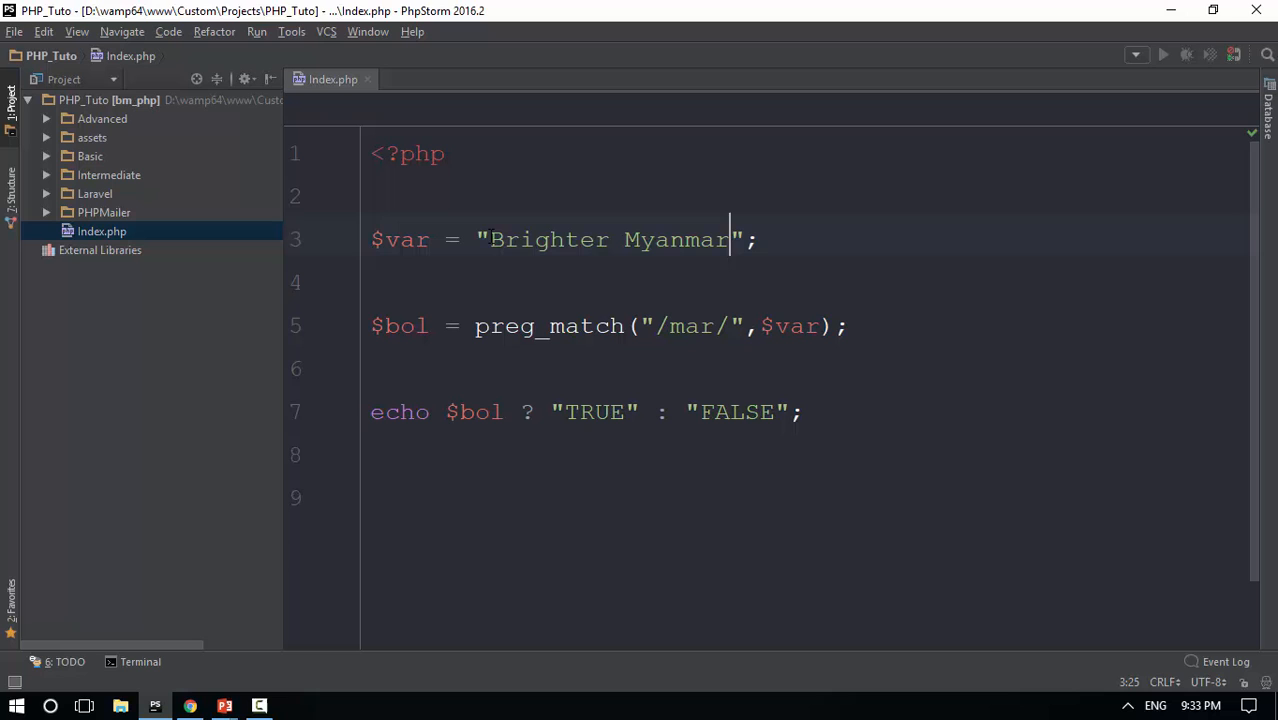
key(alt+tab)
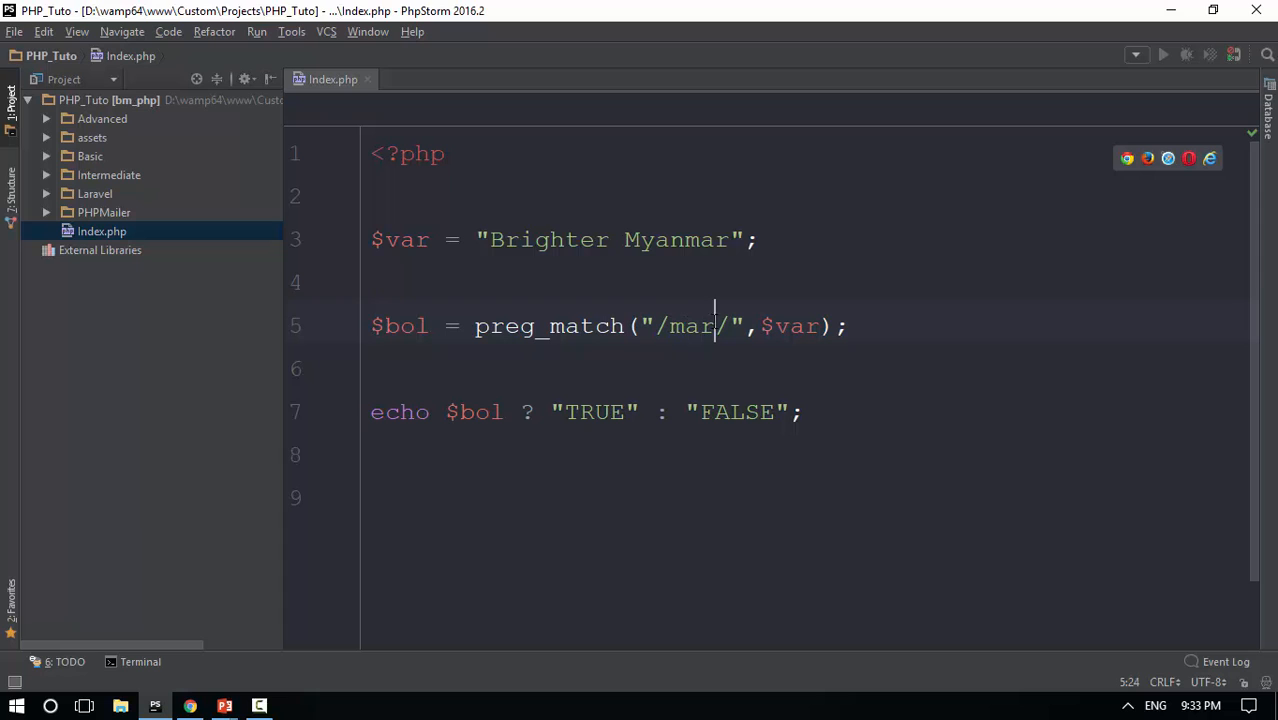
text(y)
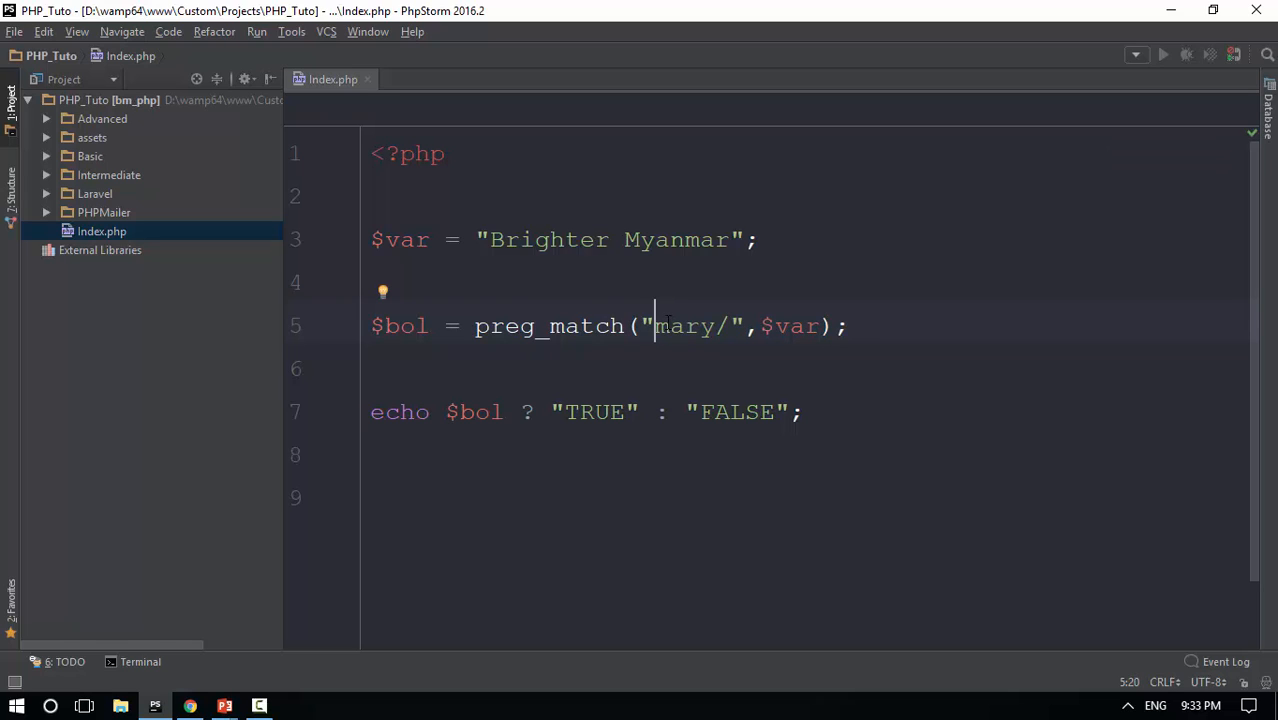
Step: Change the pattern delimiters from slashes to + and then to #, giving #mar#
text(+)
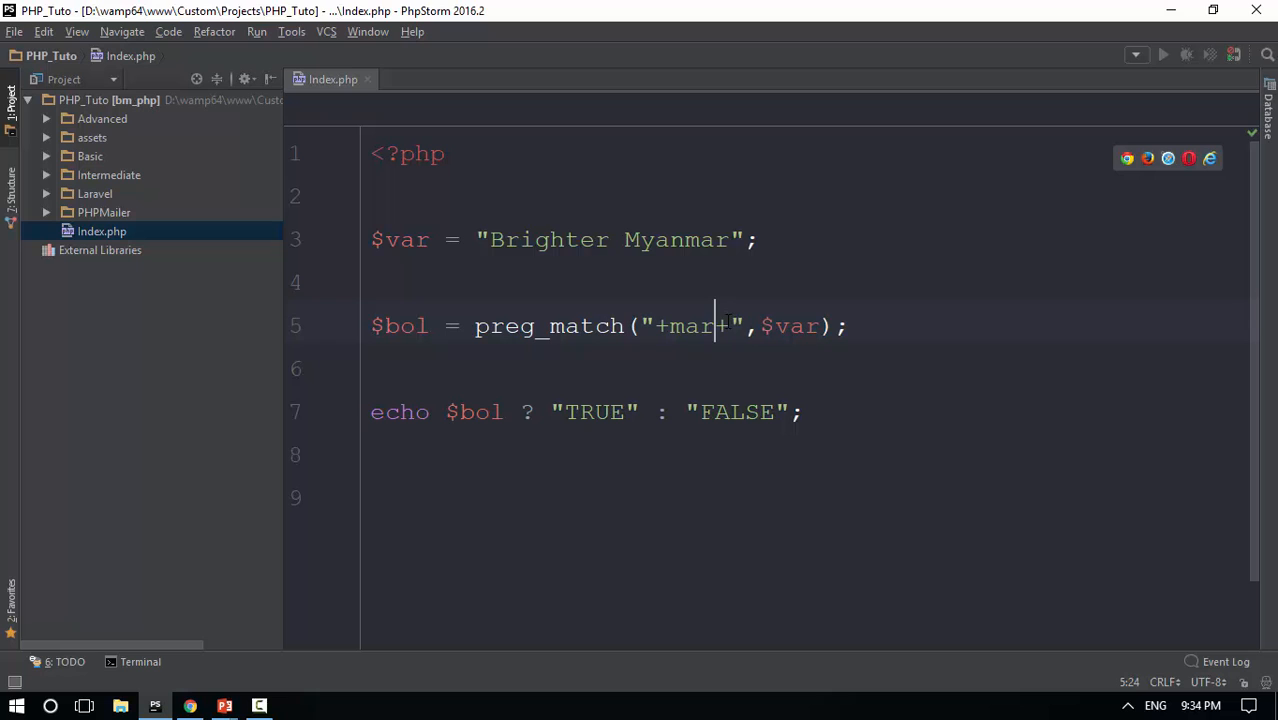
click(190, 706)
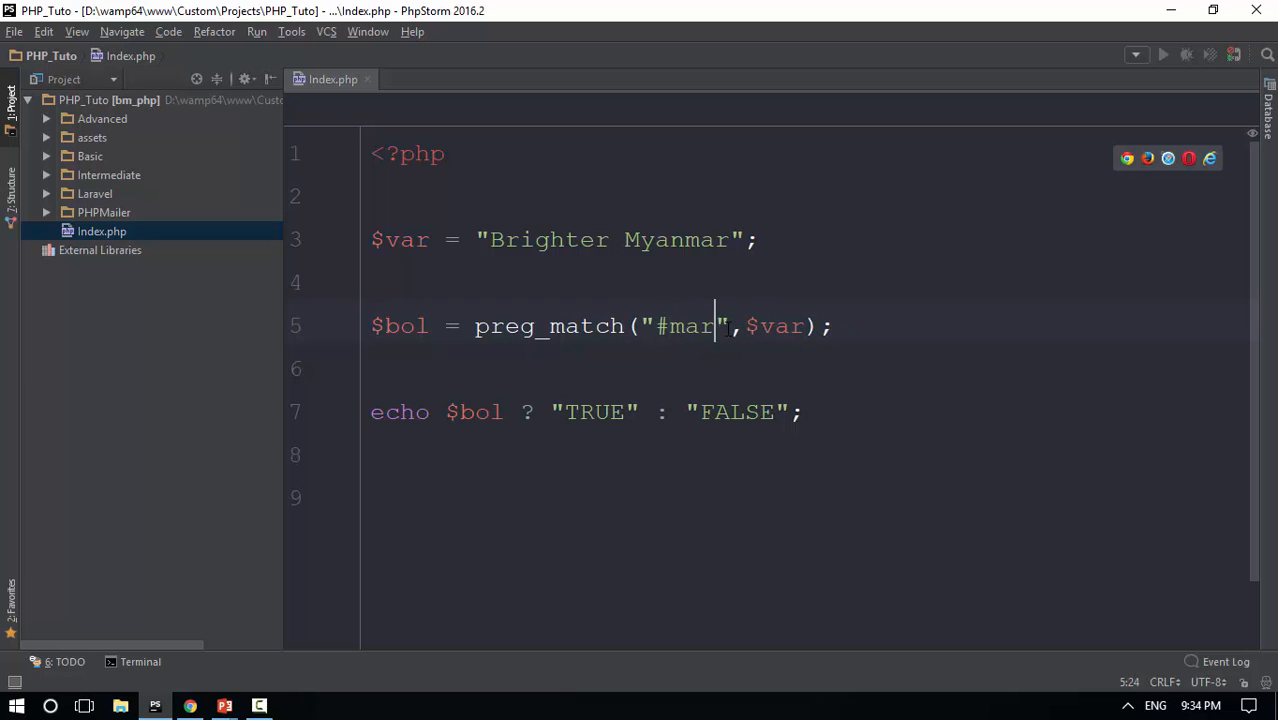
click(188, 704)
text(#)
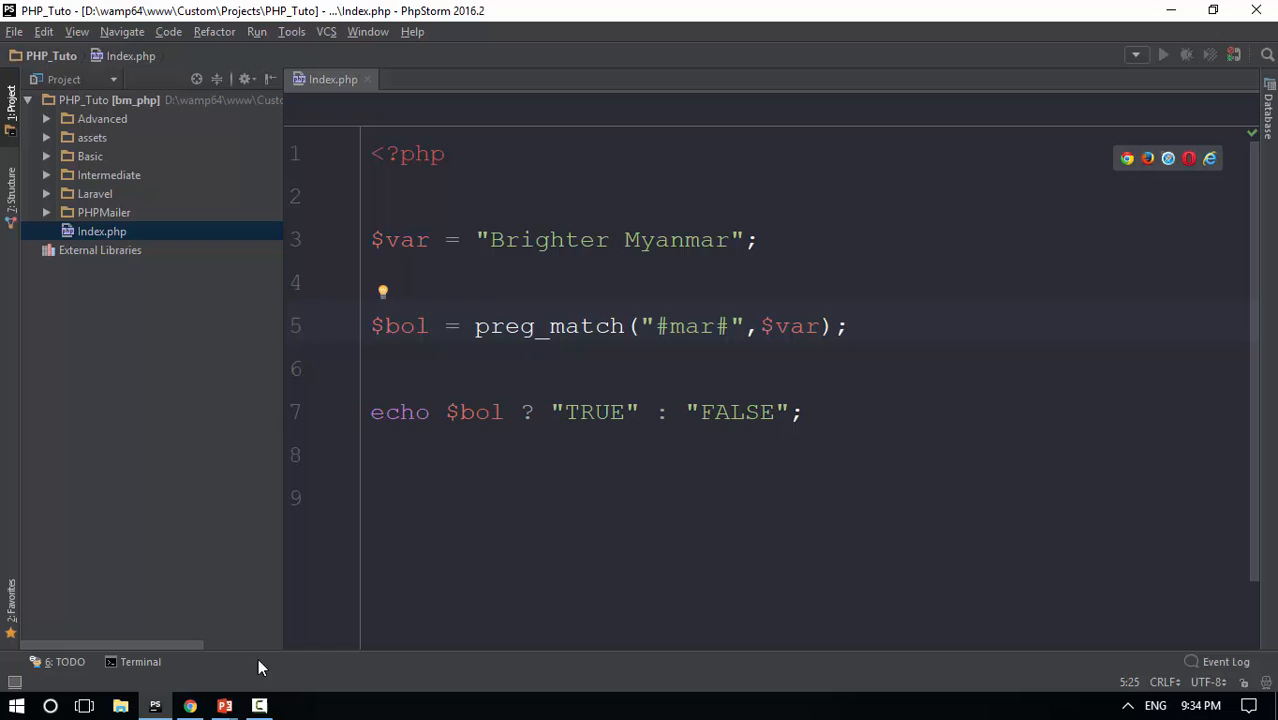
key(alt+tab)
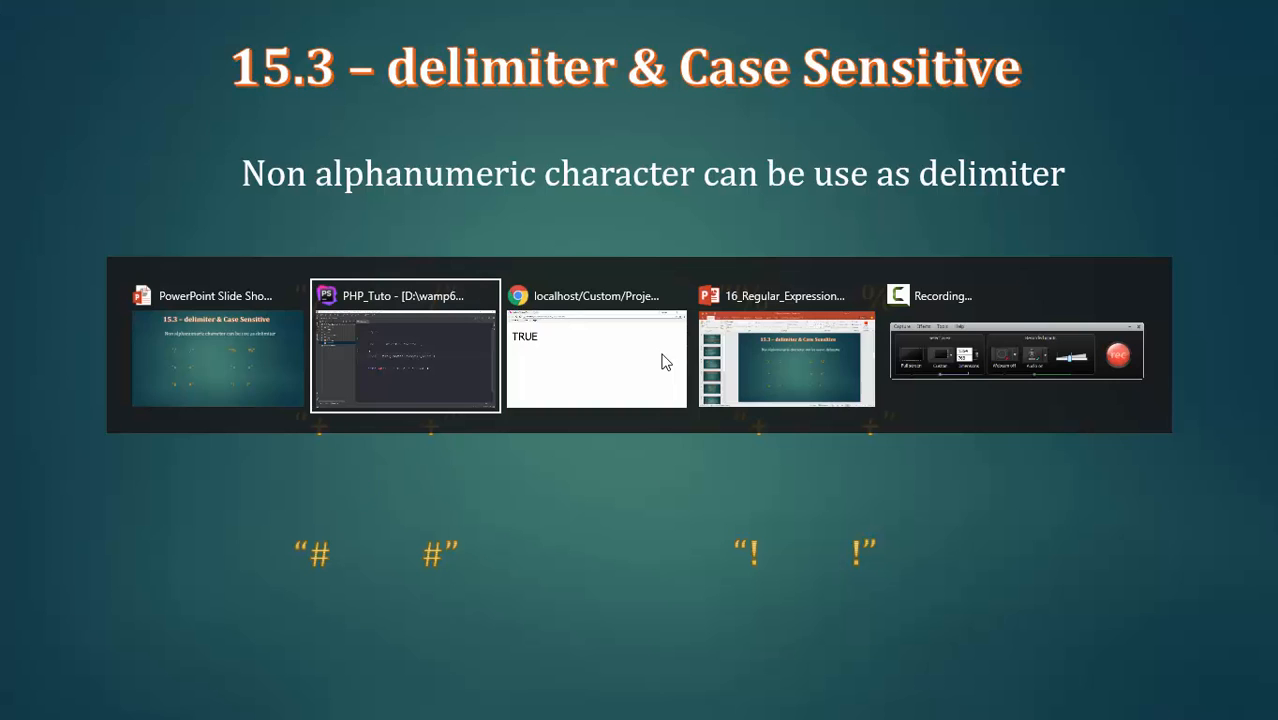
mouse_move(428, 378)
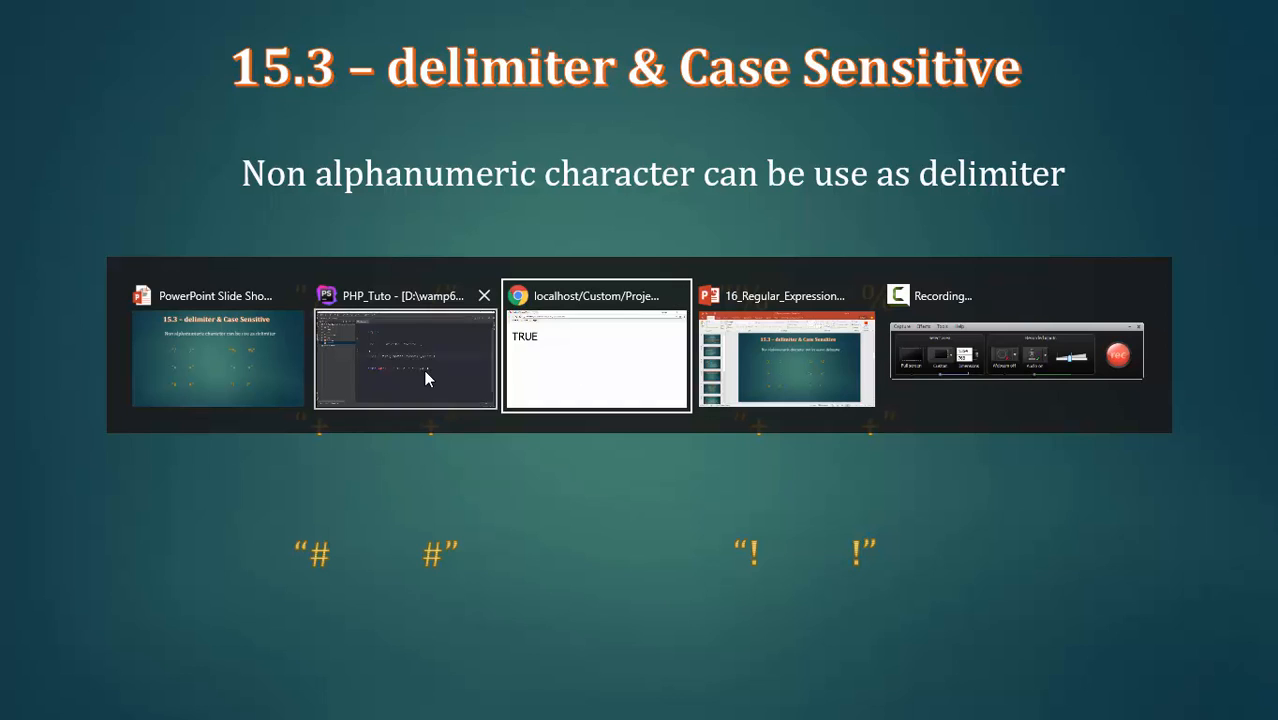
click(404, 358)
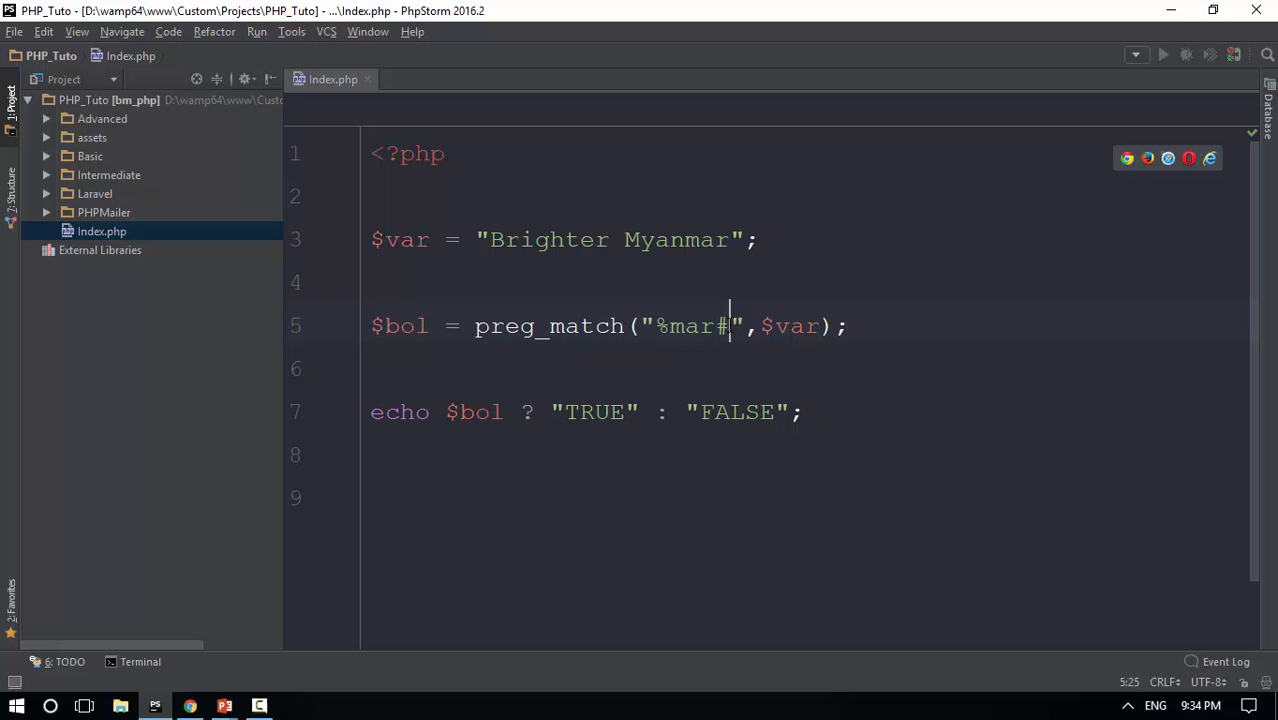
Step: Wrap the mary pattern in ! delimiters on both sides
key(alt+tab)
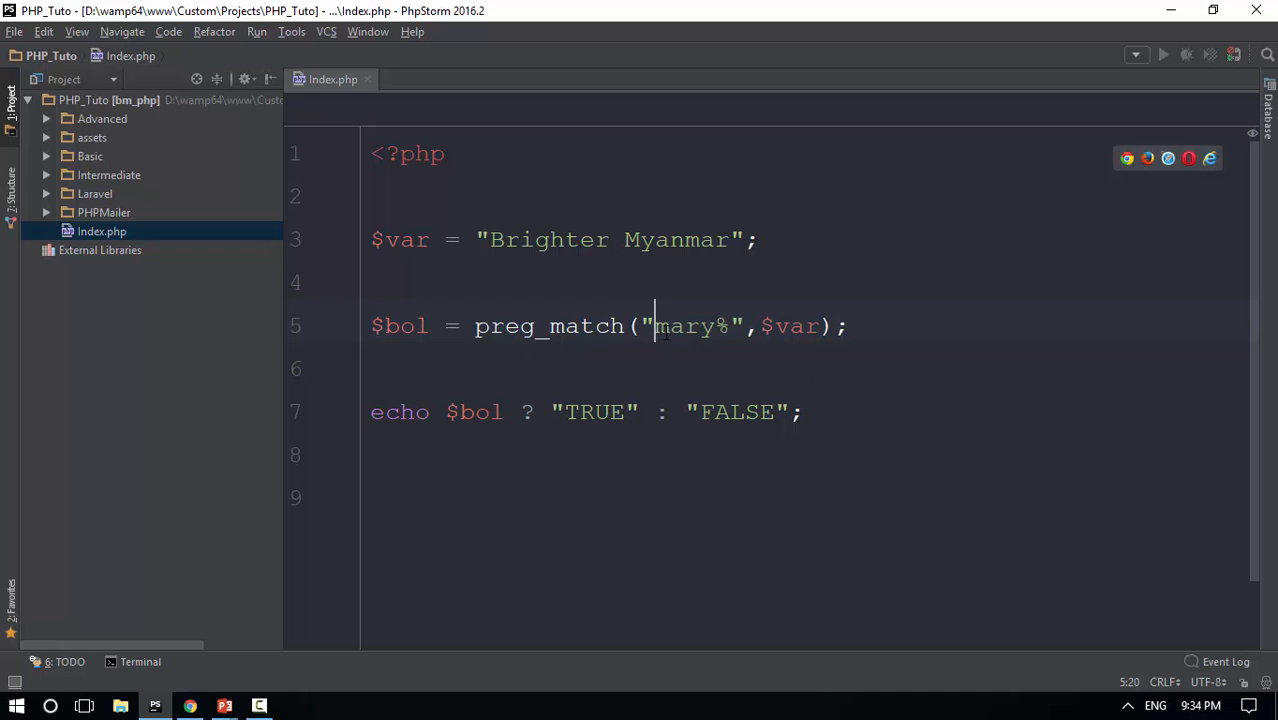
text(!)
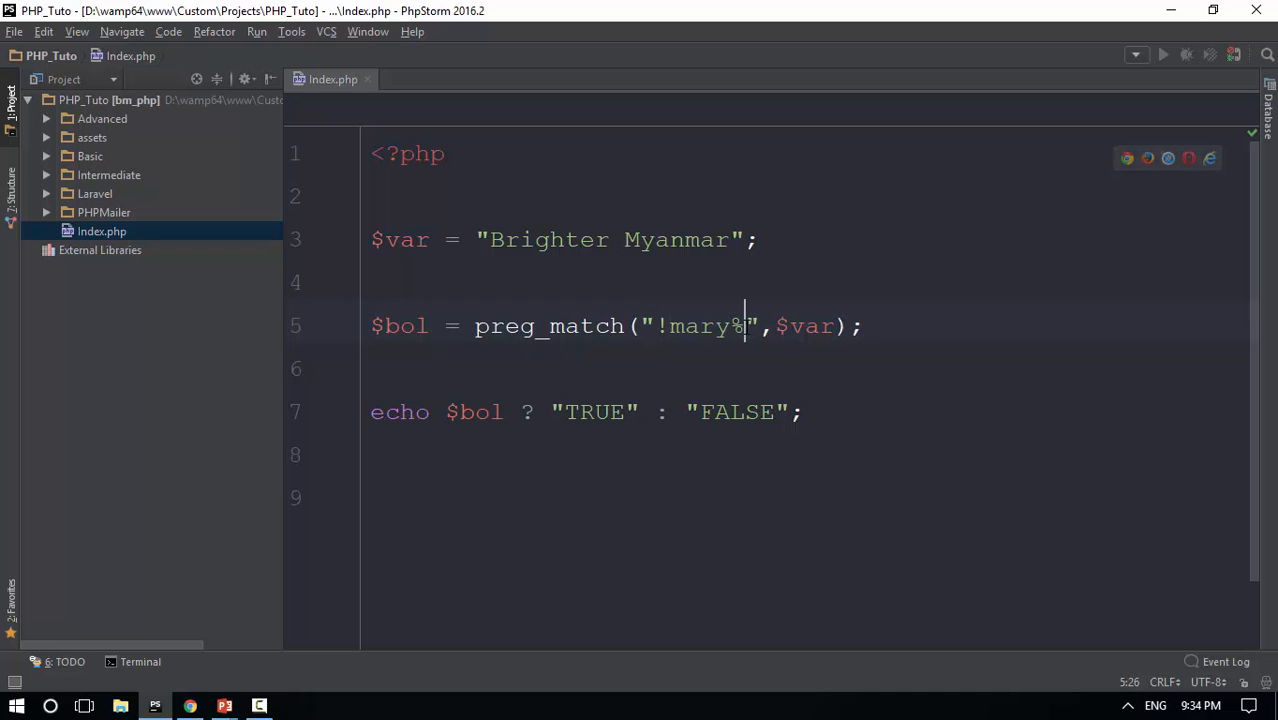
text(!)
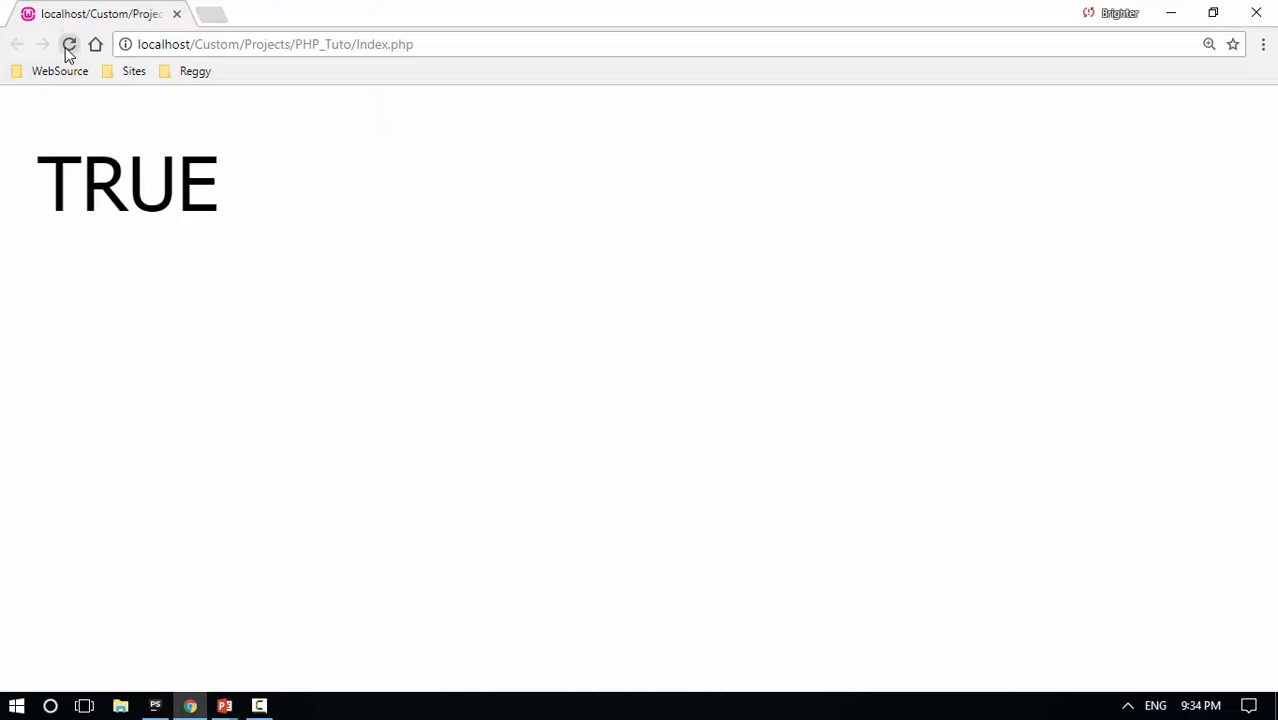
Step: Reload the localhost page to confirm it prints TRUE with the ! delimiters
key(alt+tab)
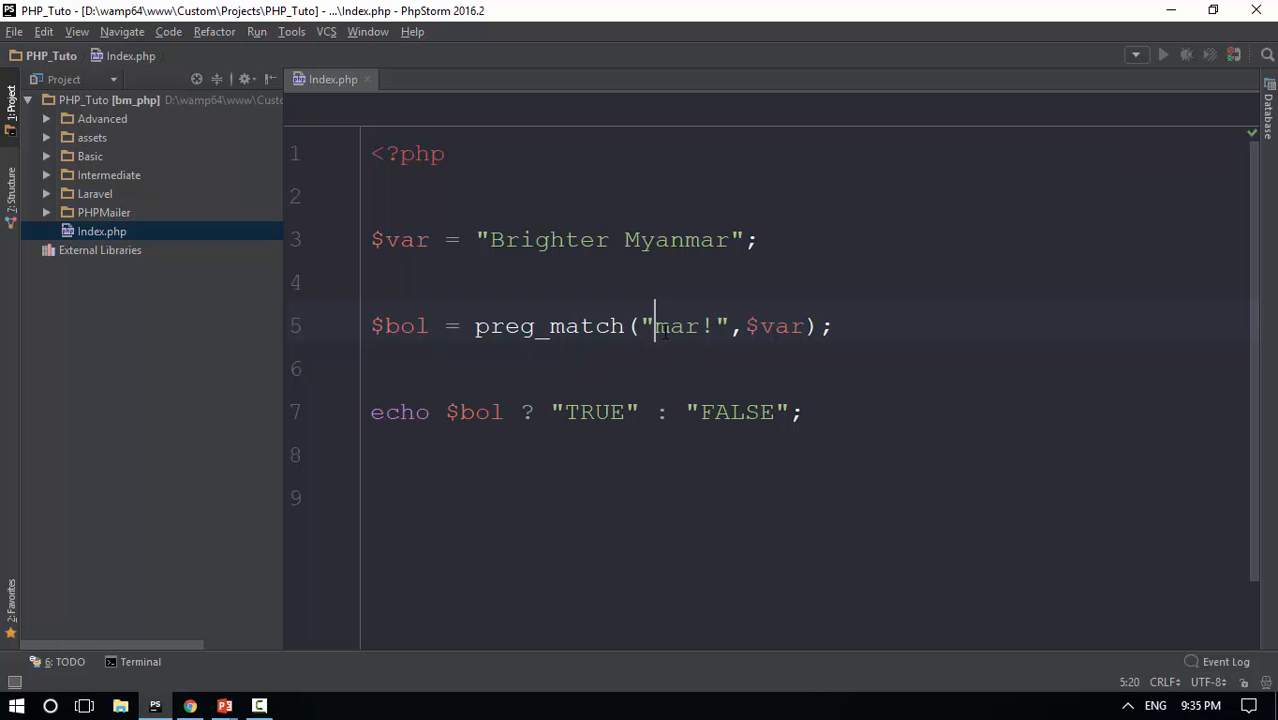
Step: Edit the duplicated preg_match lines so their mar patterns use /, +, !, # and % delimiters
text(!mar!",$var);)
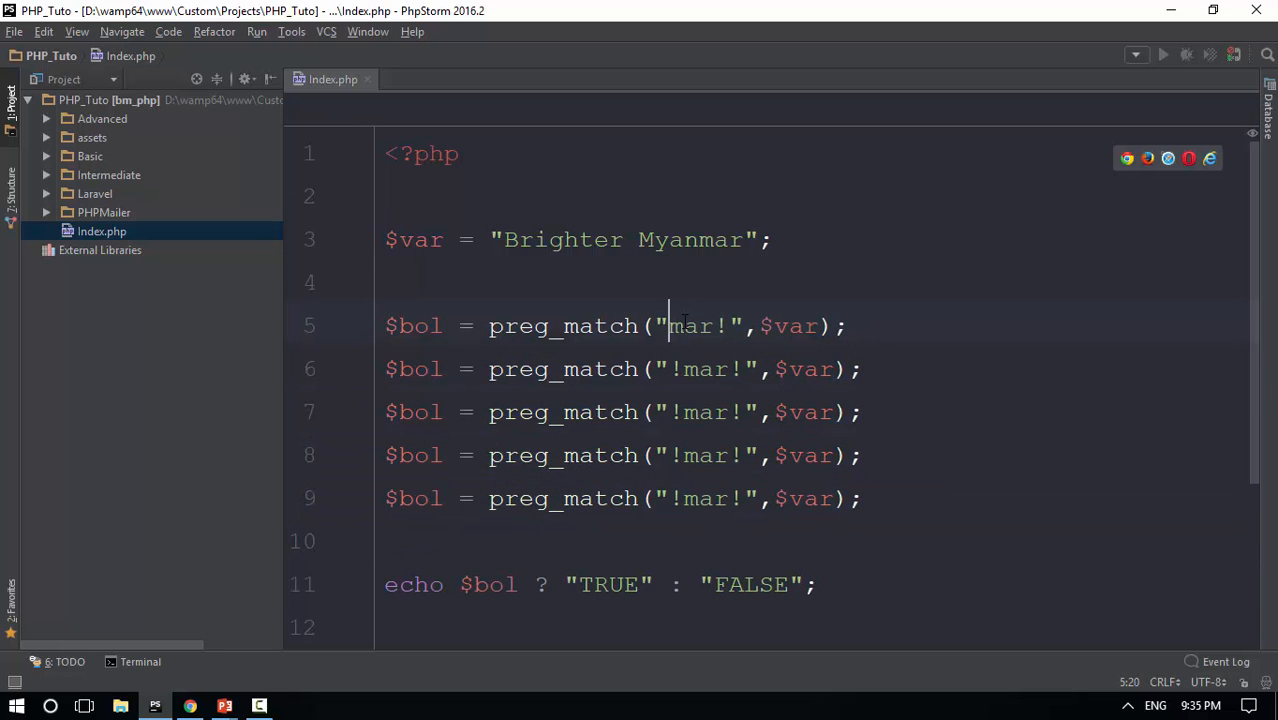
text(/mar)
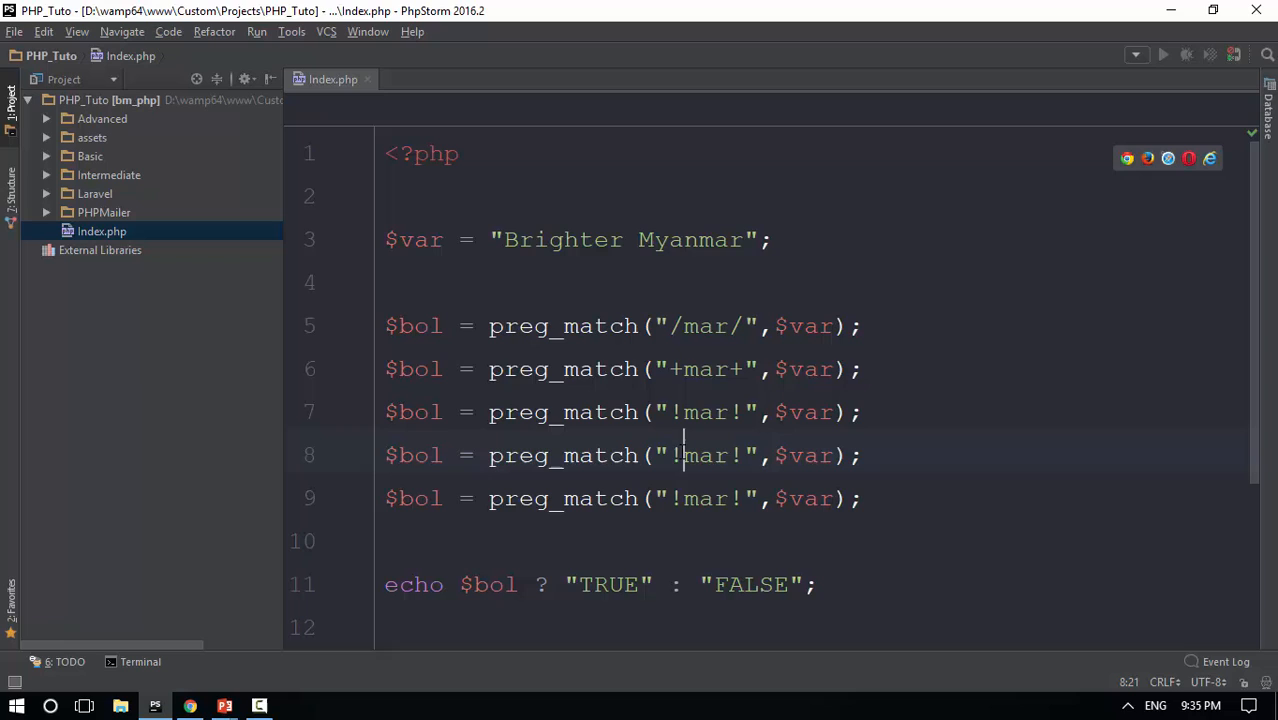
text(#)
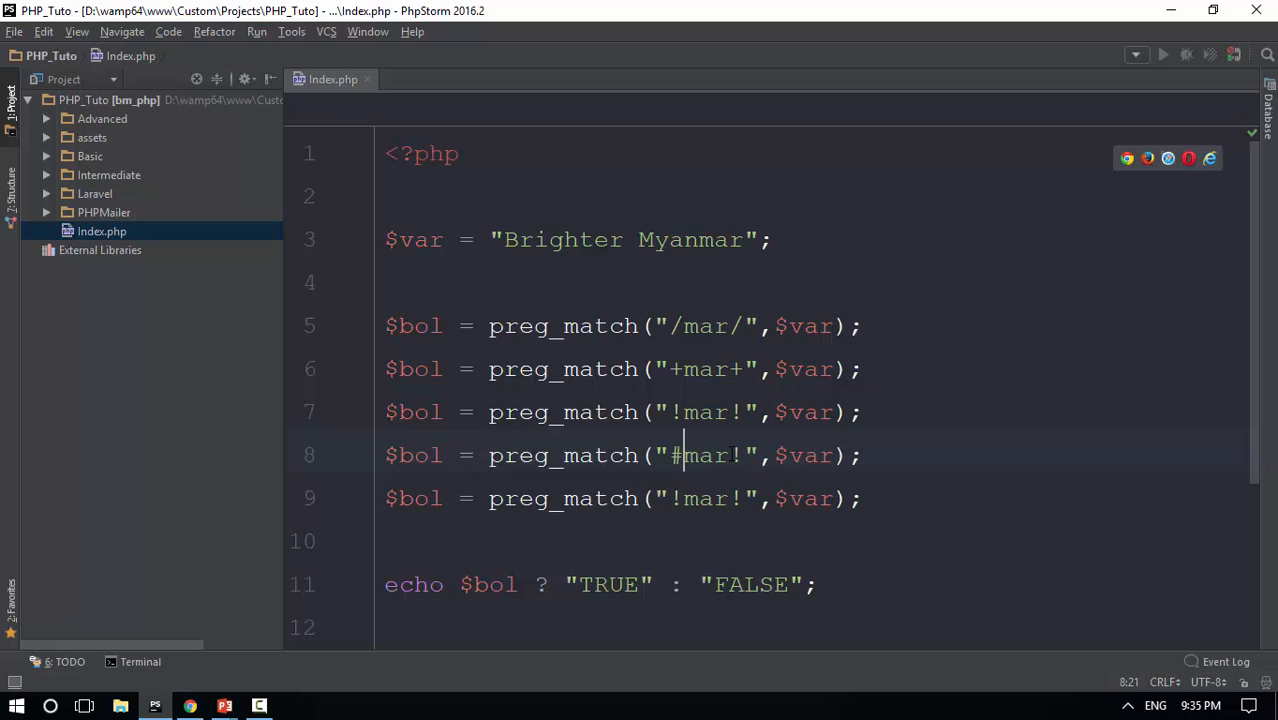
text(#)
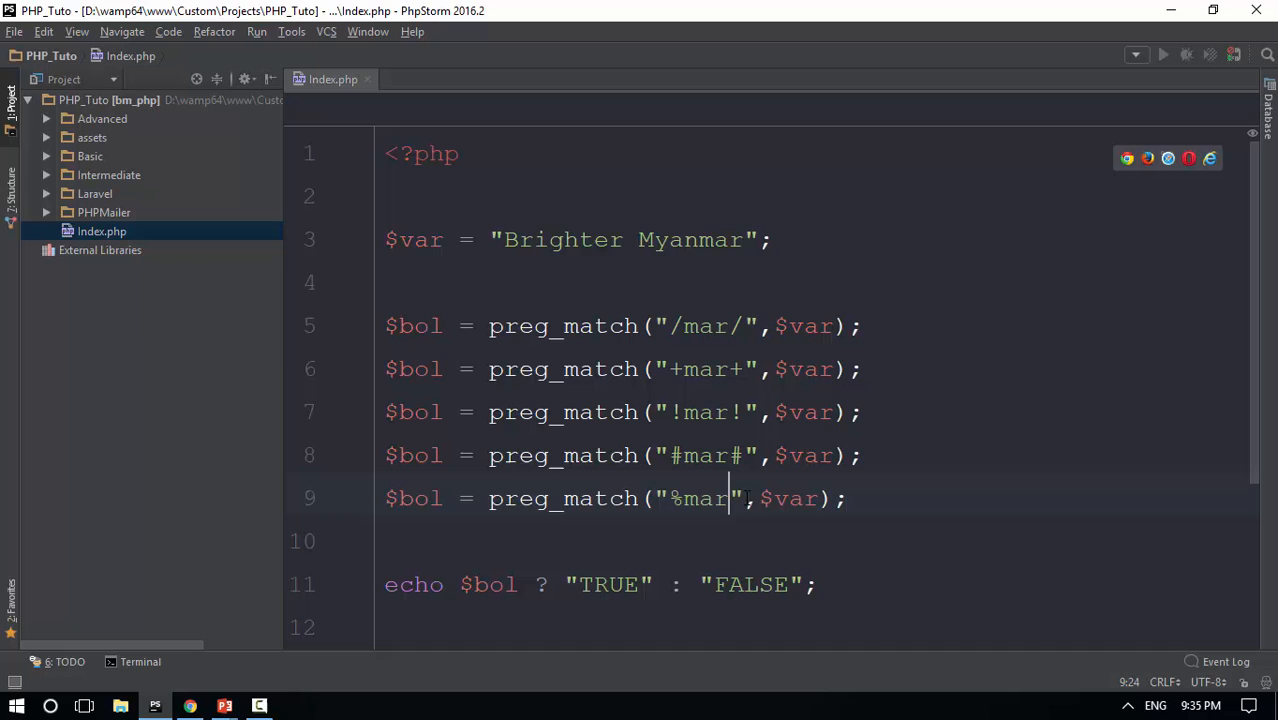
text(%)
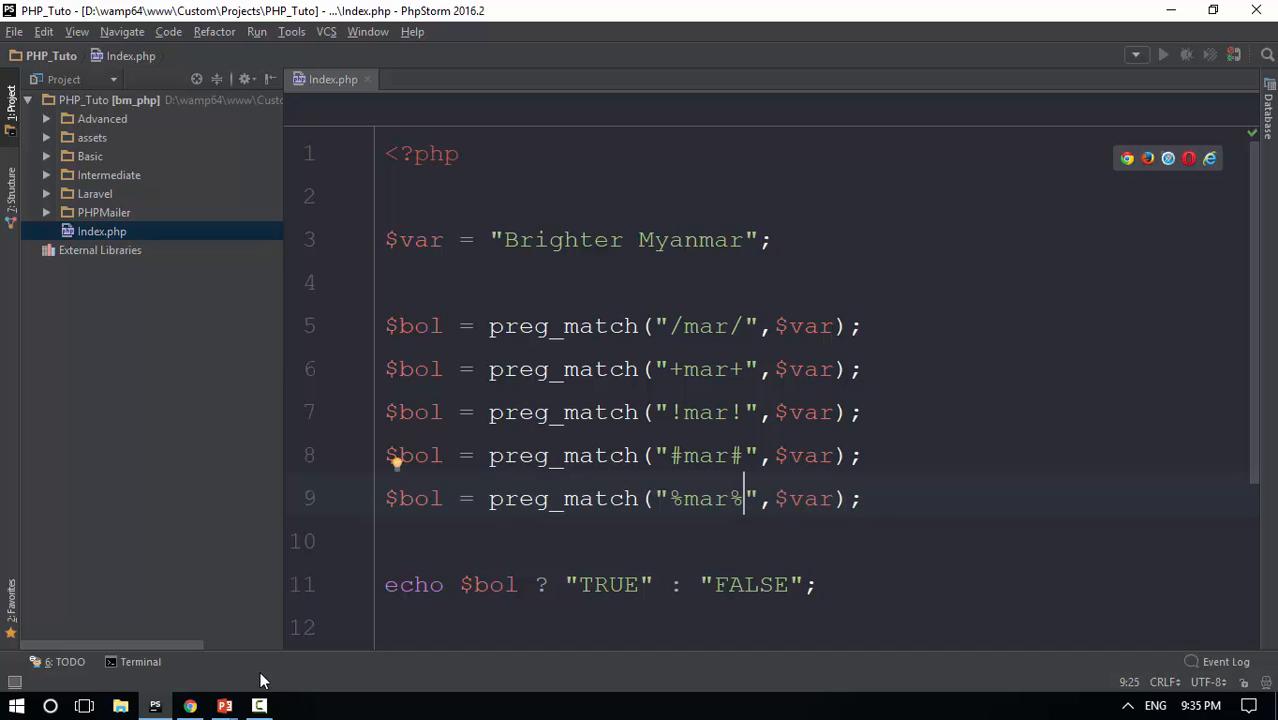
Step: View the TRUE output in Chrome, then return to the PhpStorm window to edit the patterns
click(190, 704)
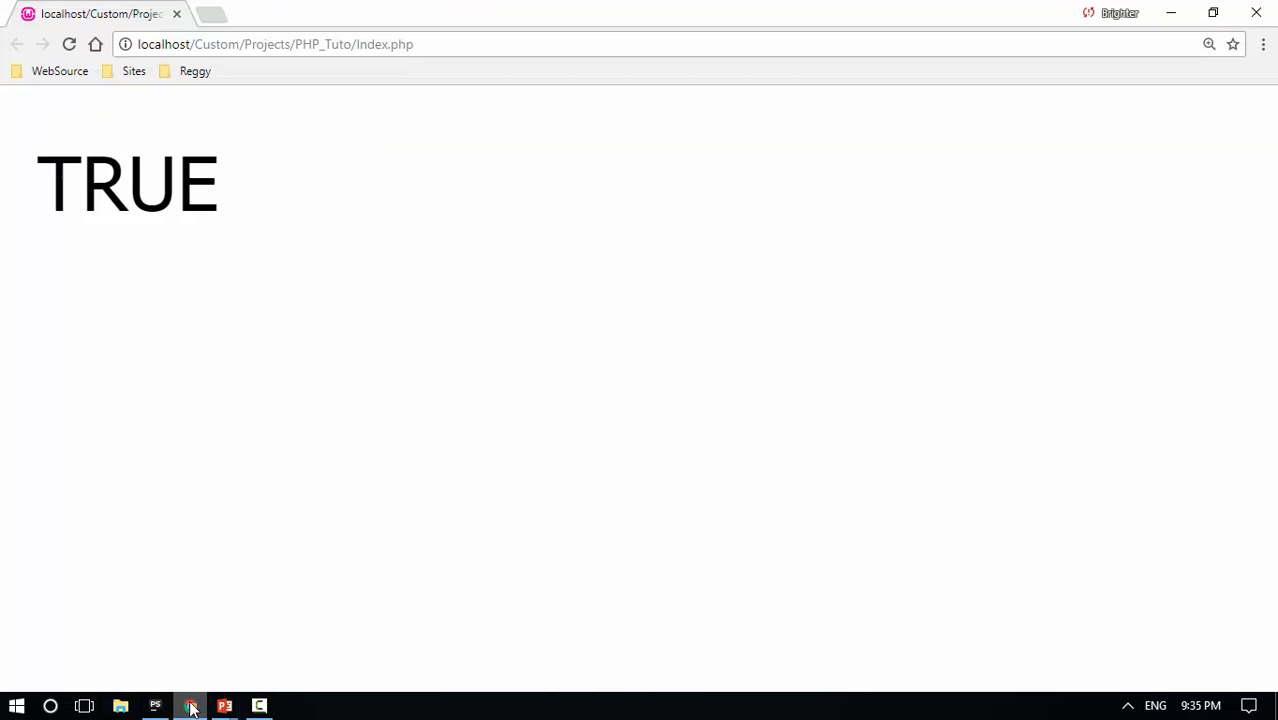
key(alt+tab)
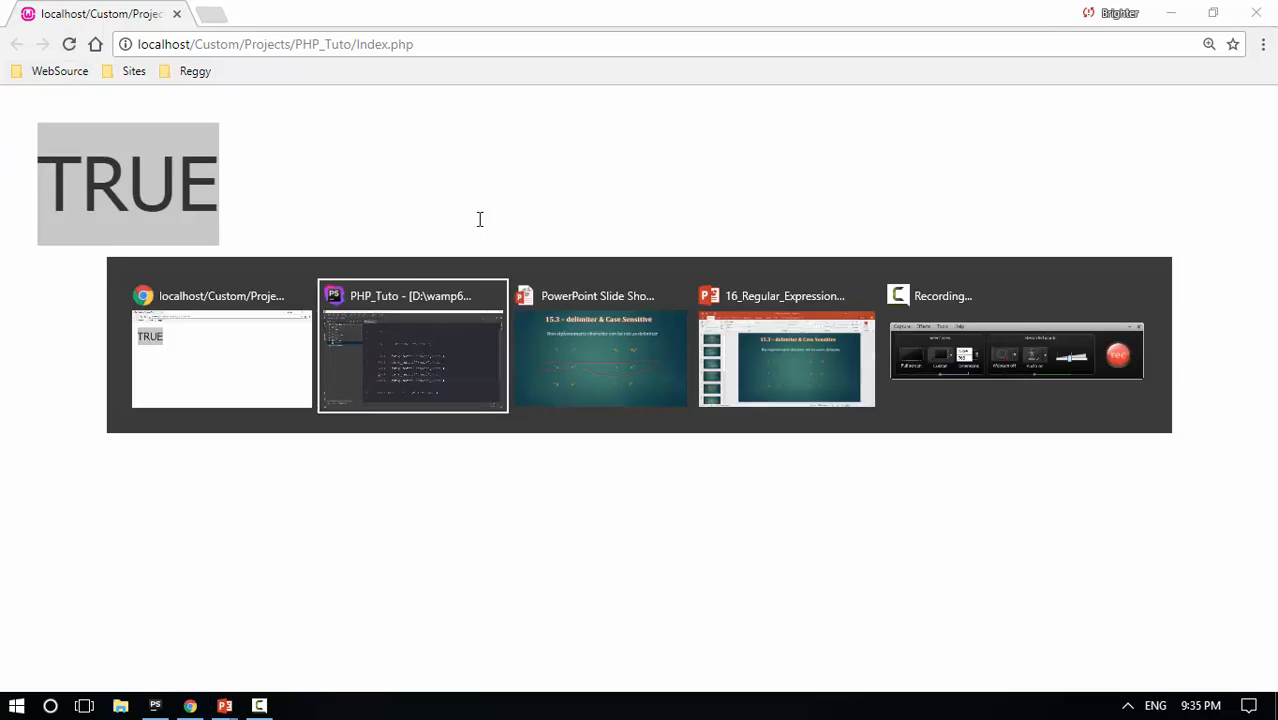
click(412, 344)
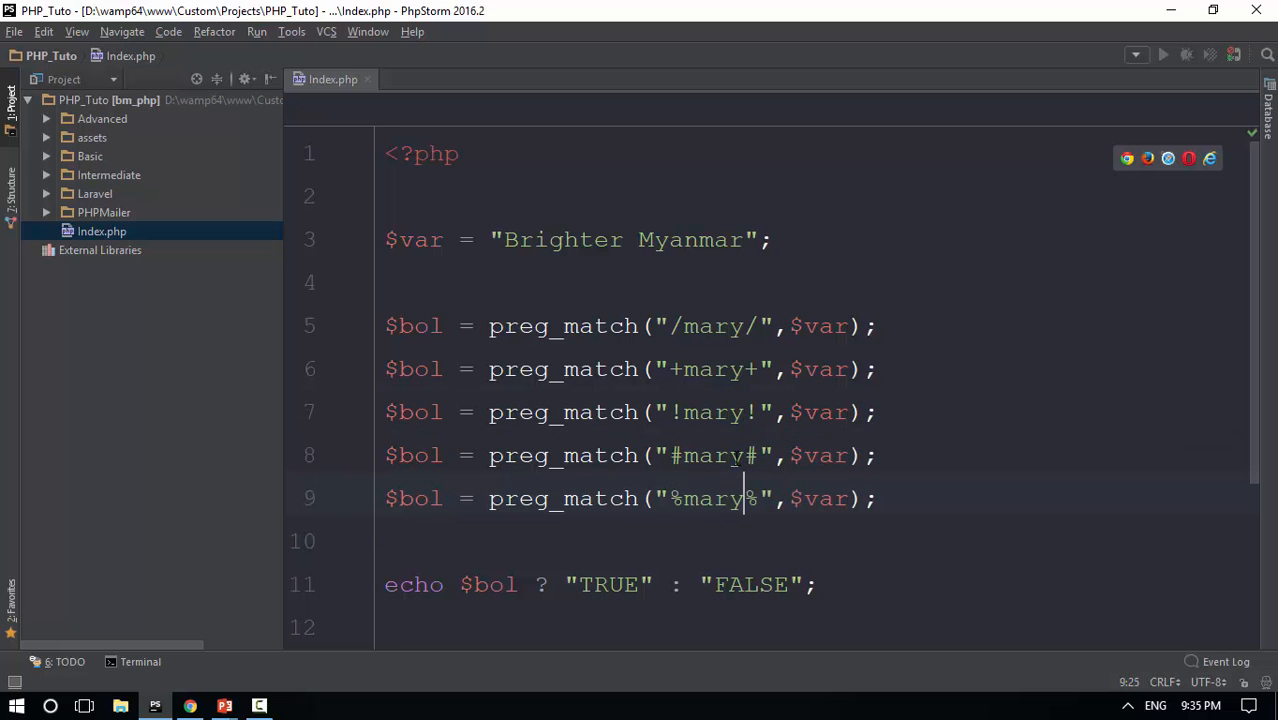
click(188, 704)
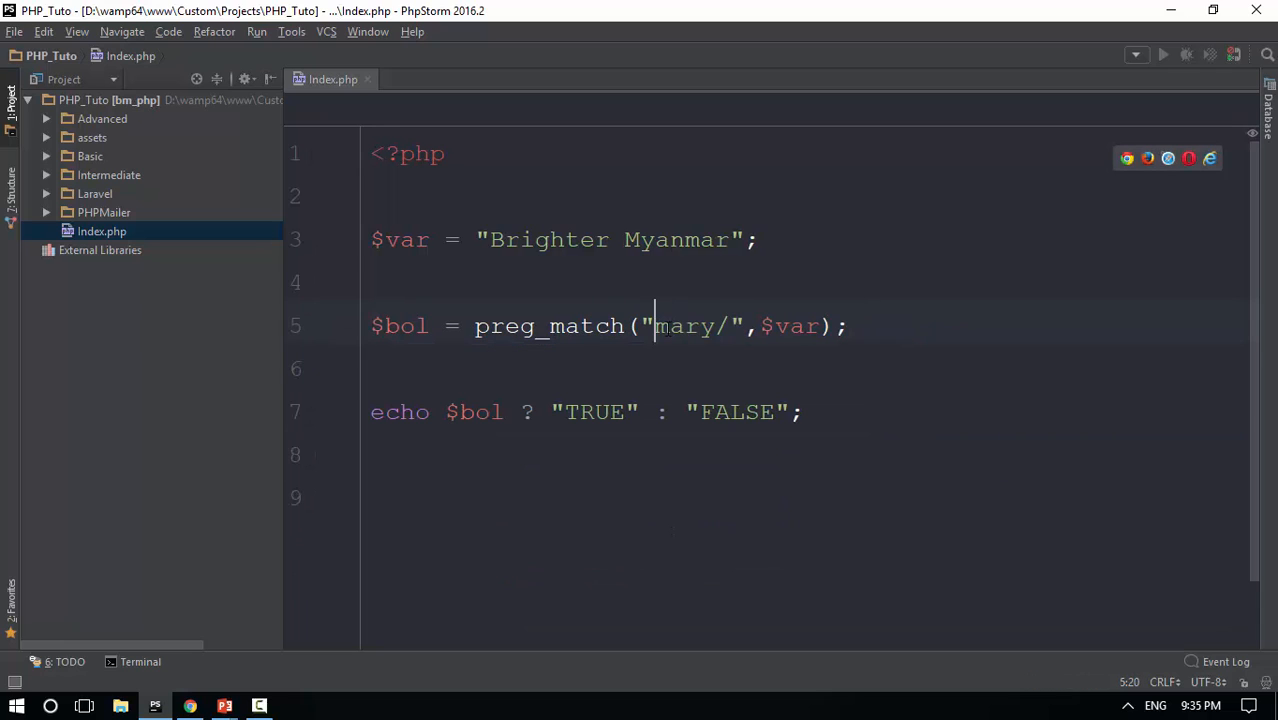
Step: Edit the remaining line to preg_match("!bri!", $var) against "Brighter Myanmar"
text(!)
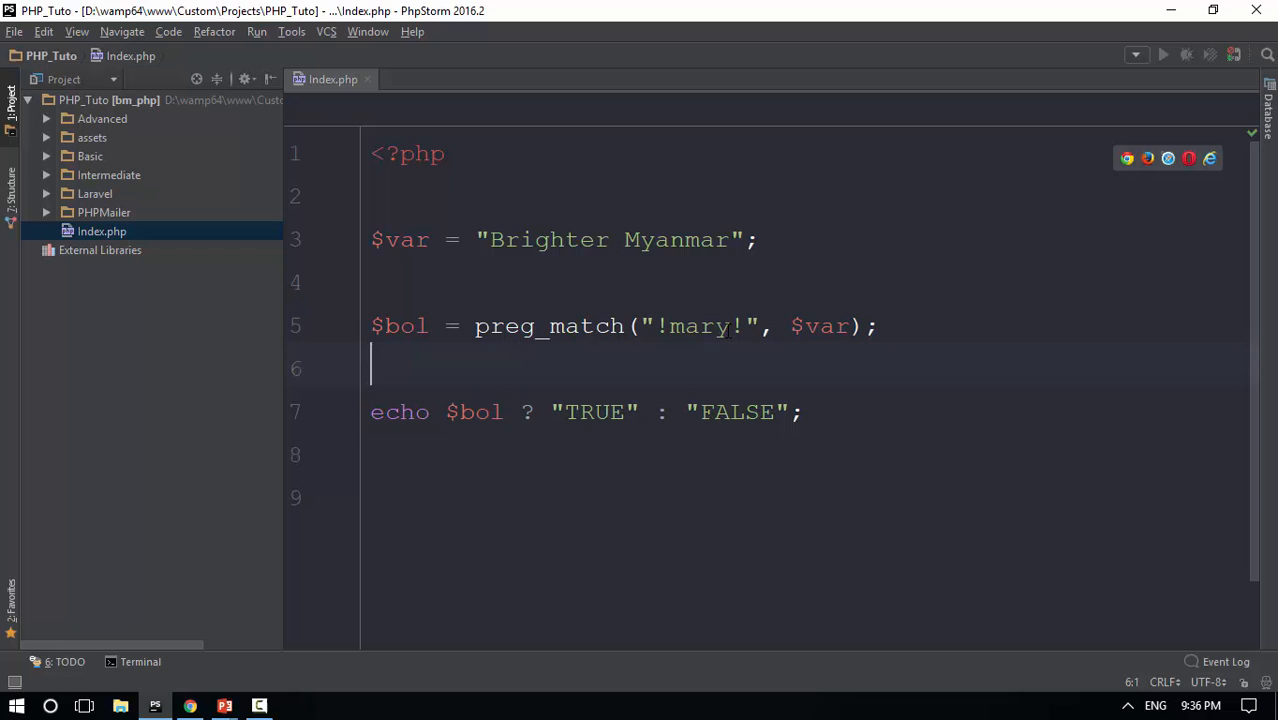
click(730, 326)
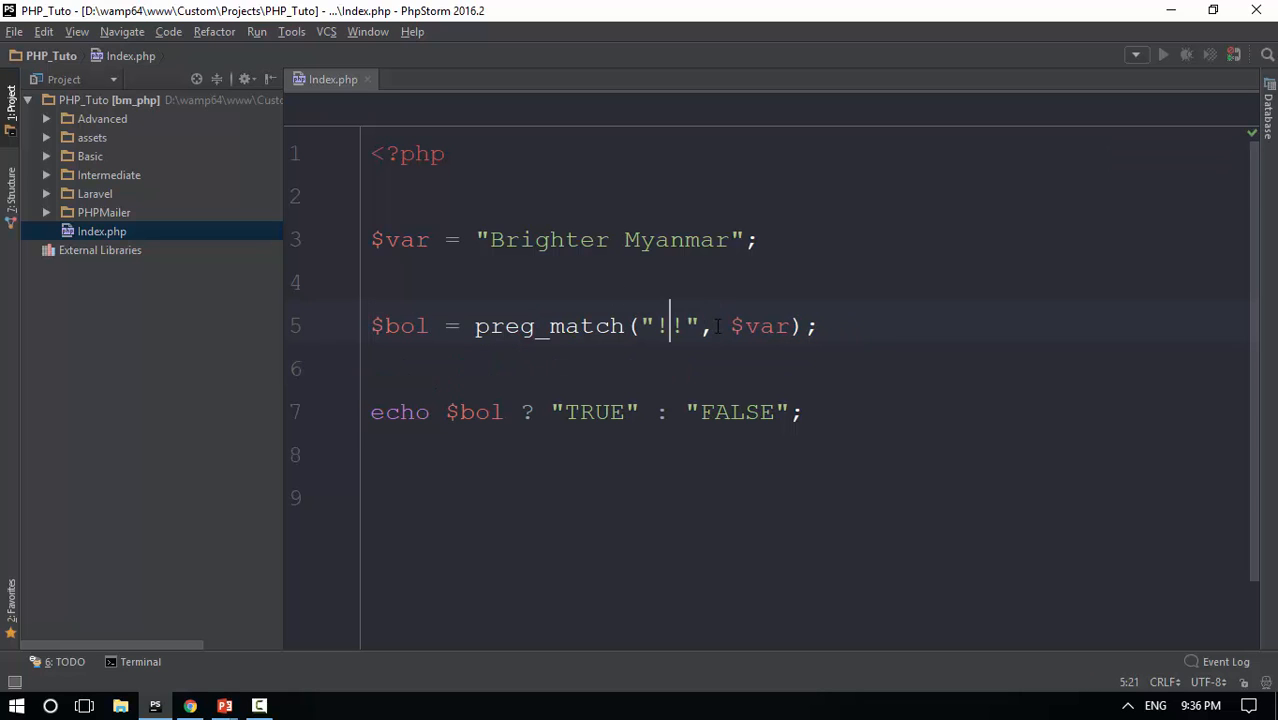
text(ri)
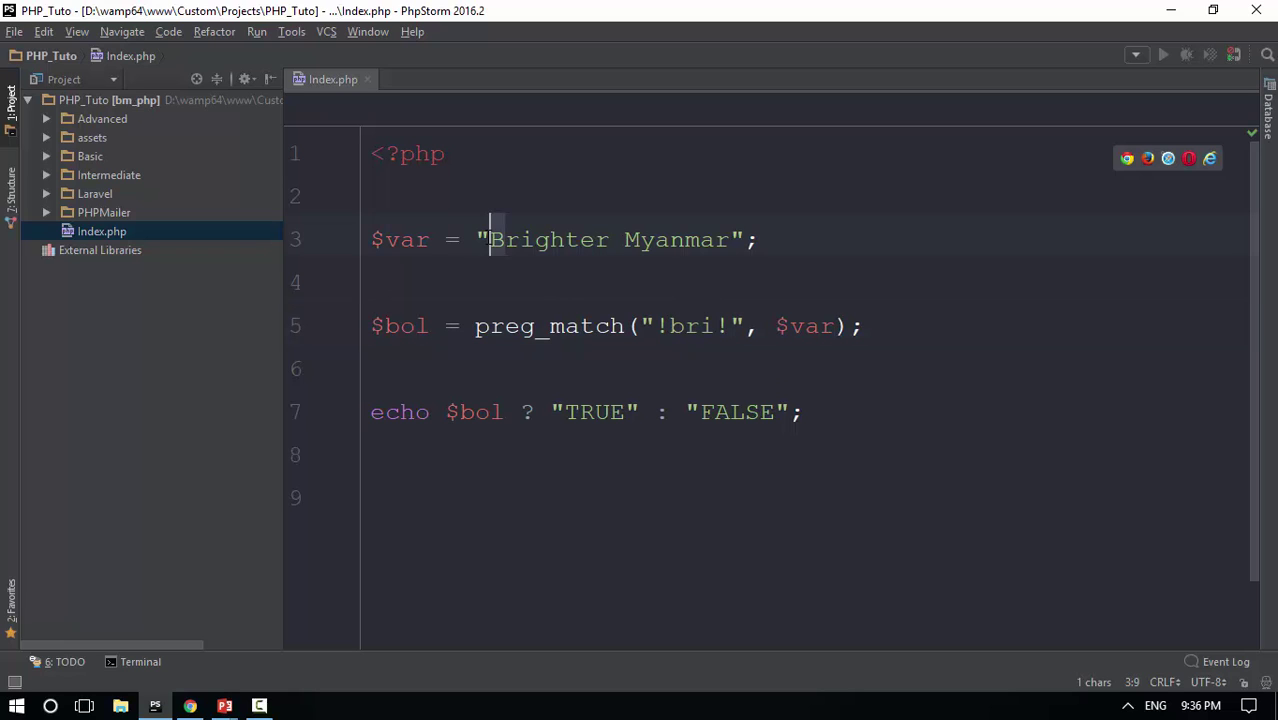
click(372, 282)
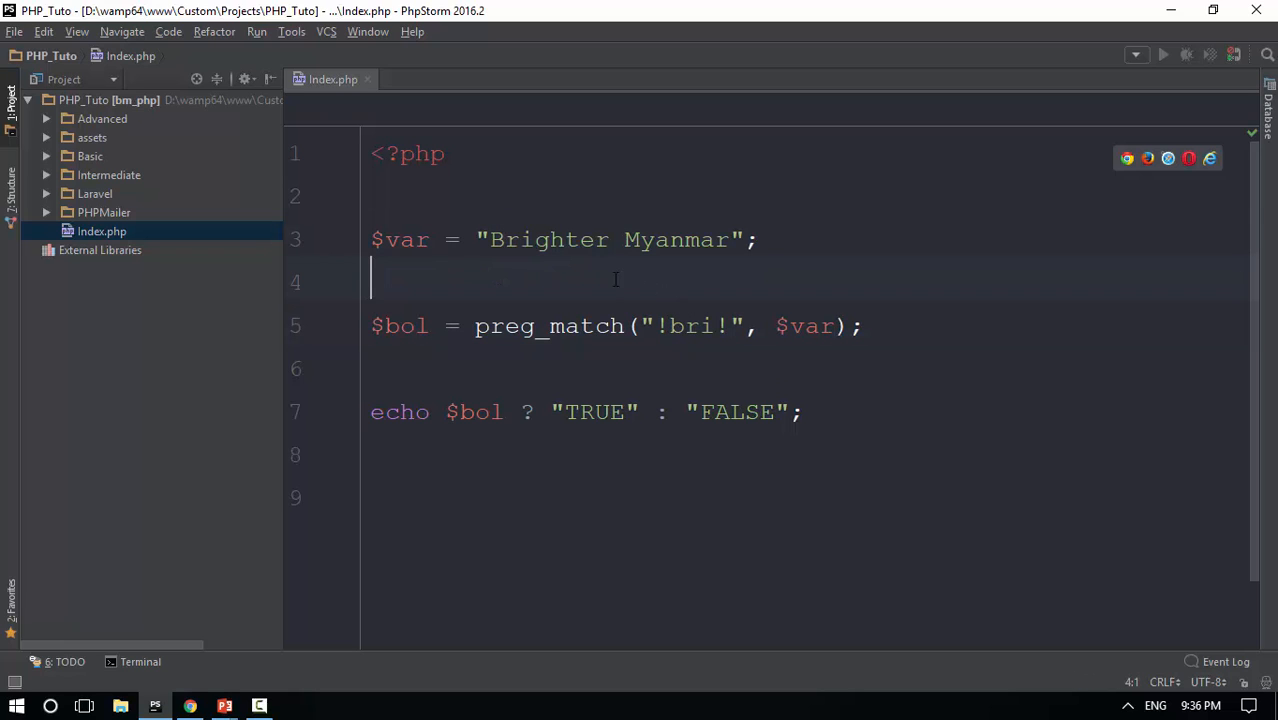
mouse_move(500, 272)
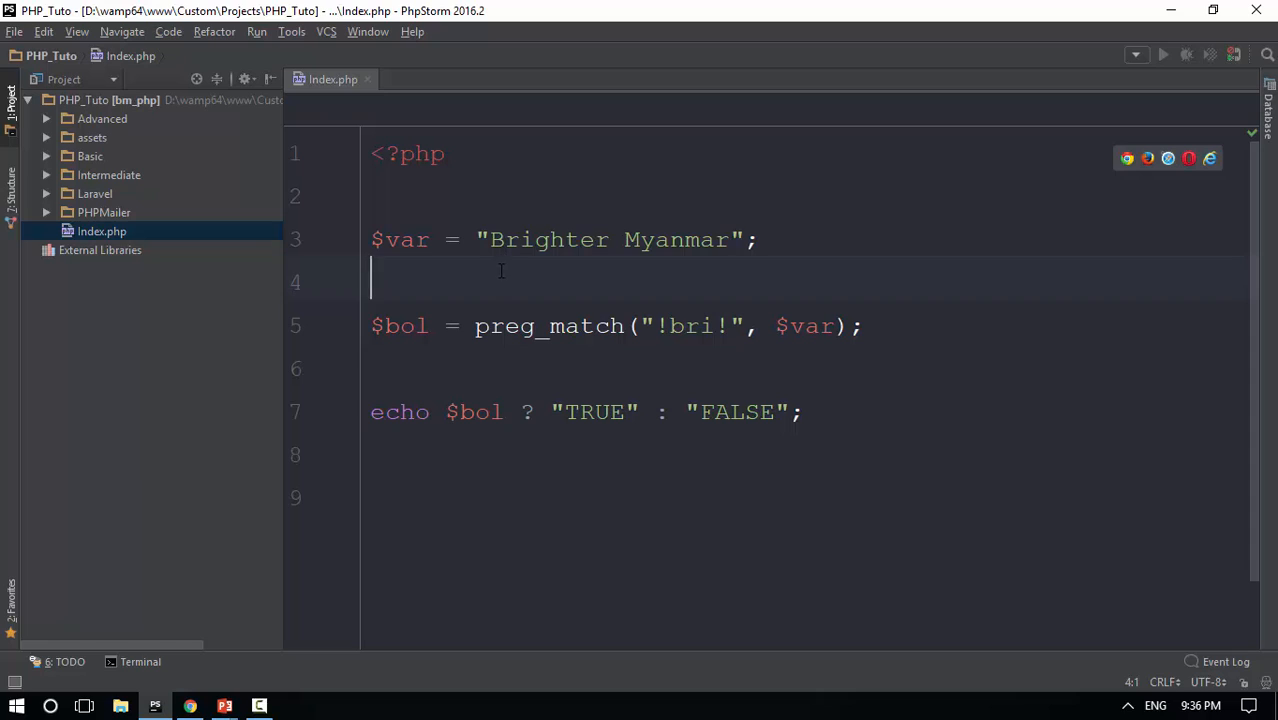
mouse_move(544, 278)
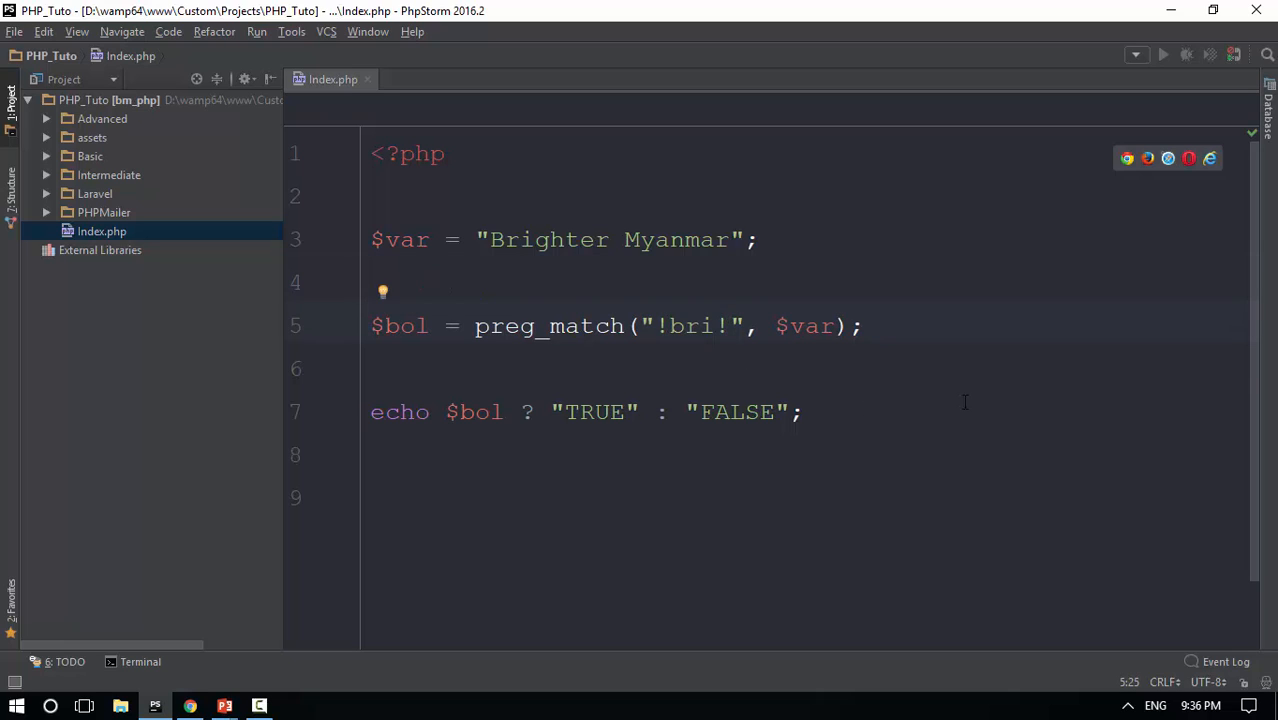
Step: Finish the lowercase bri pattern before refreshing Chrome to confirm TRUE
text(i)
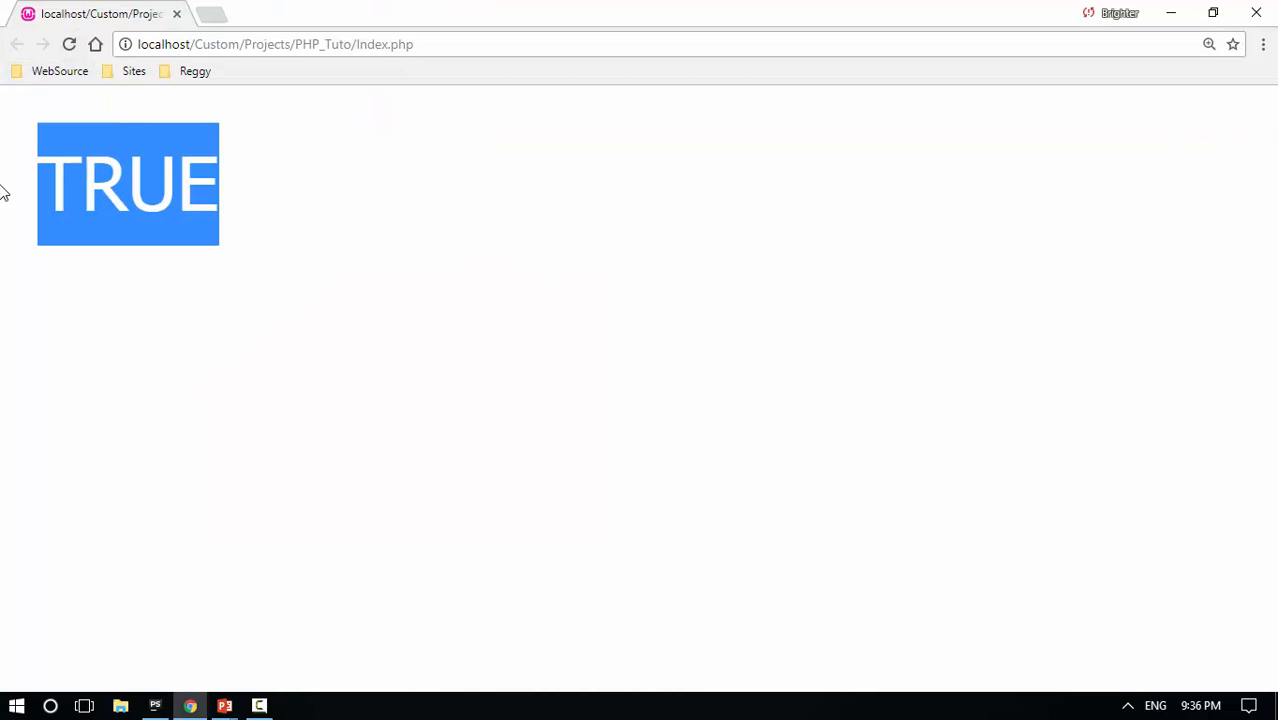
mouse_move(644, 392)
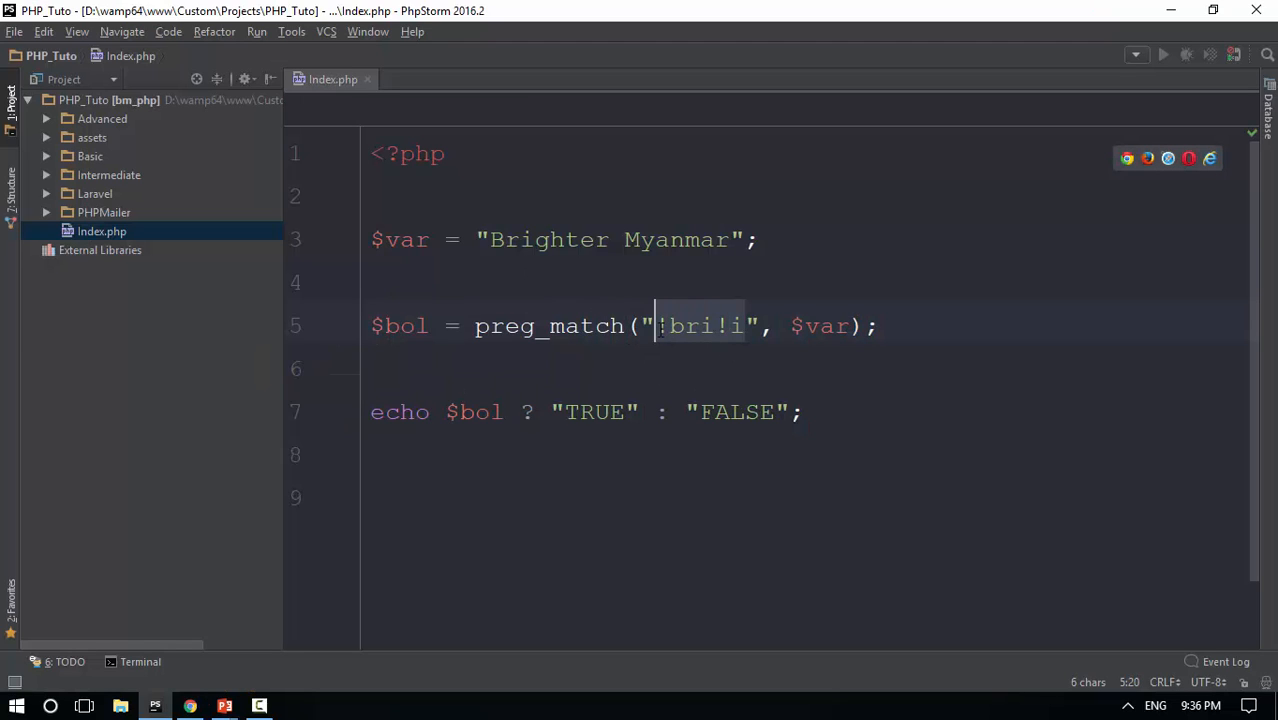
Step: Change the preg_match delimiters to slashes, verify in the browser, then rewrite the pattern toward "/mya/"
text(//)
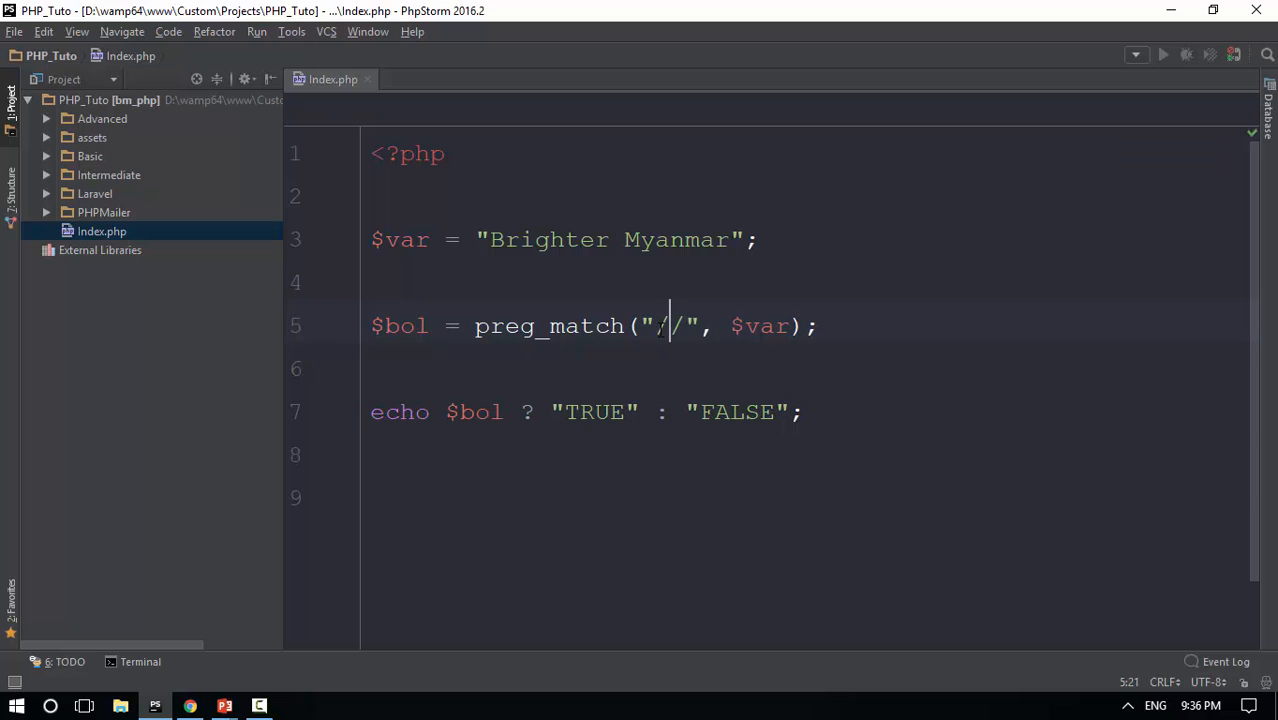
click(188, 704)
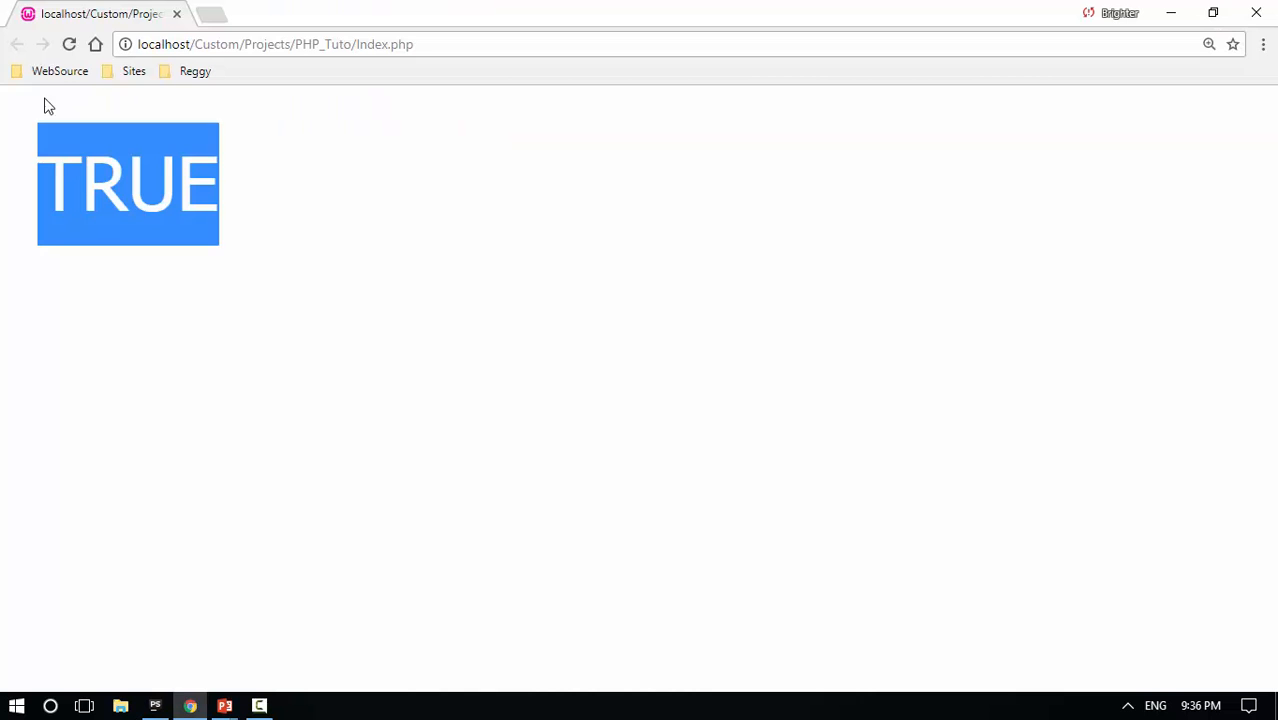
click(224, 704)
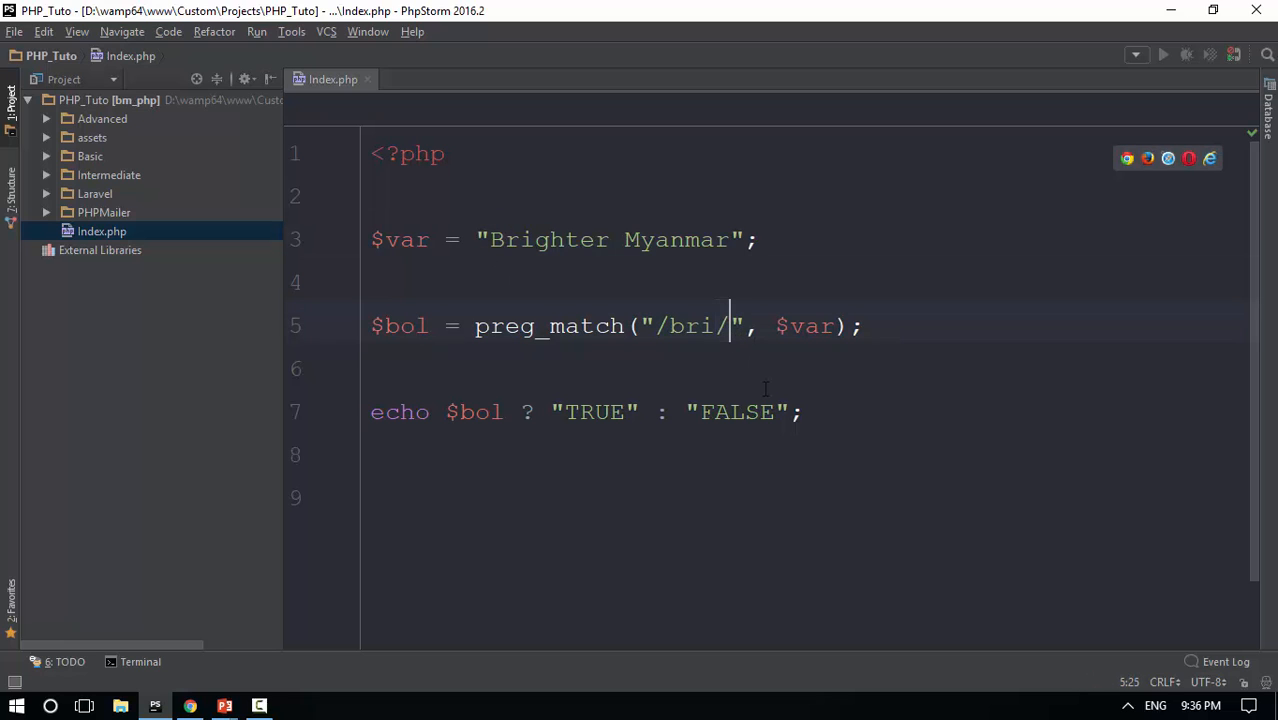
text(i)
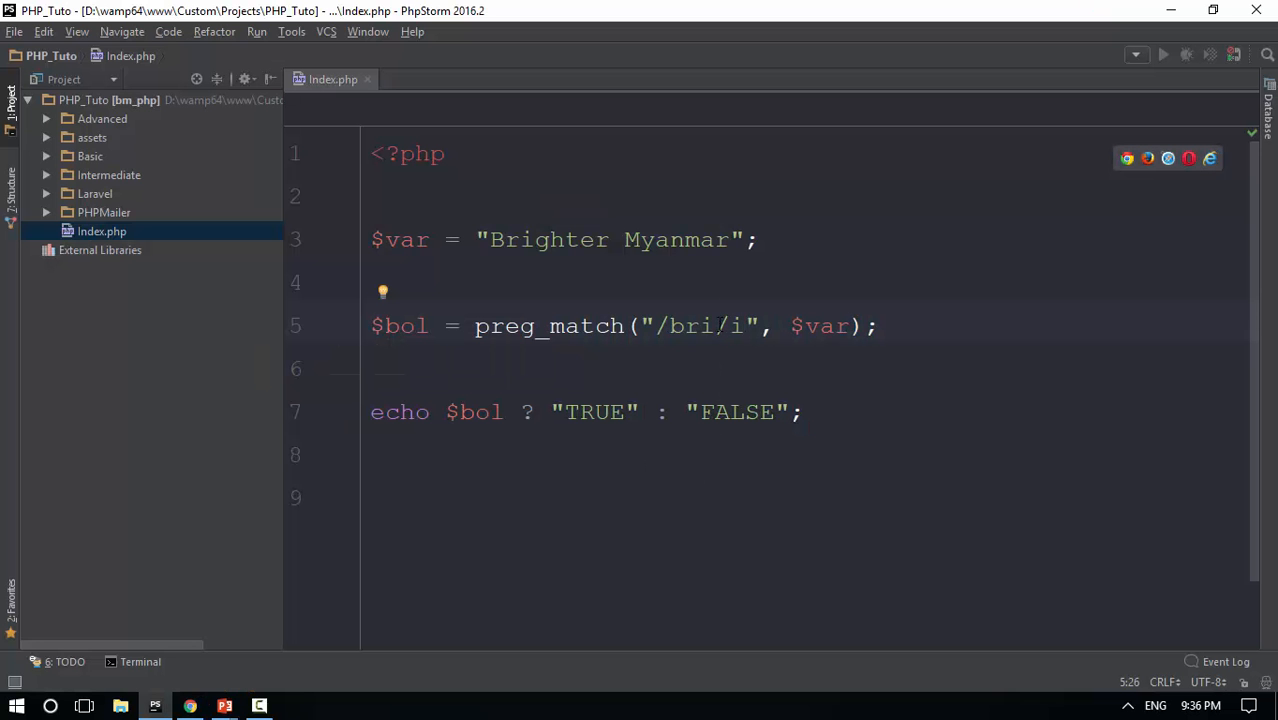
text(mar)
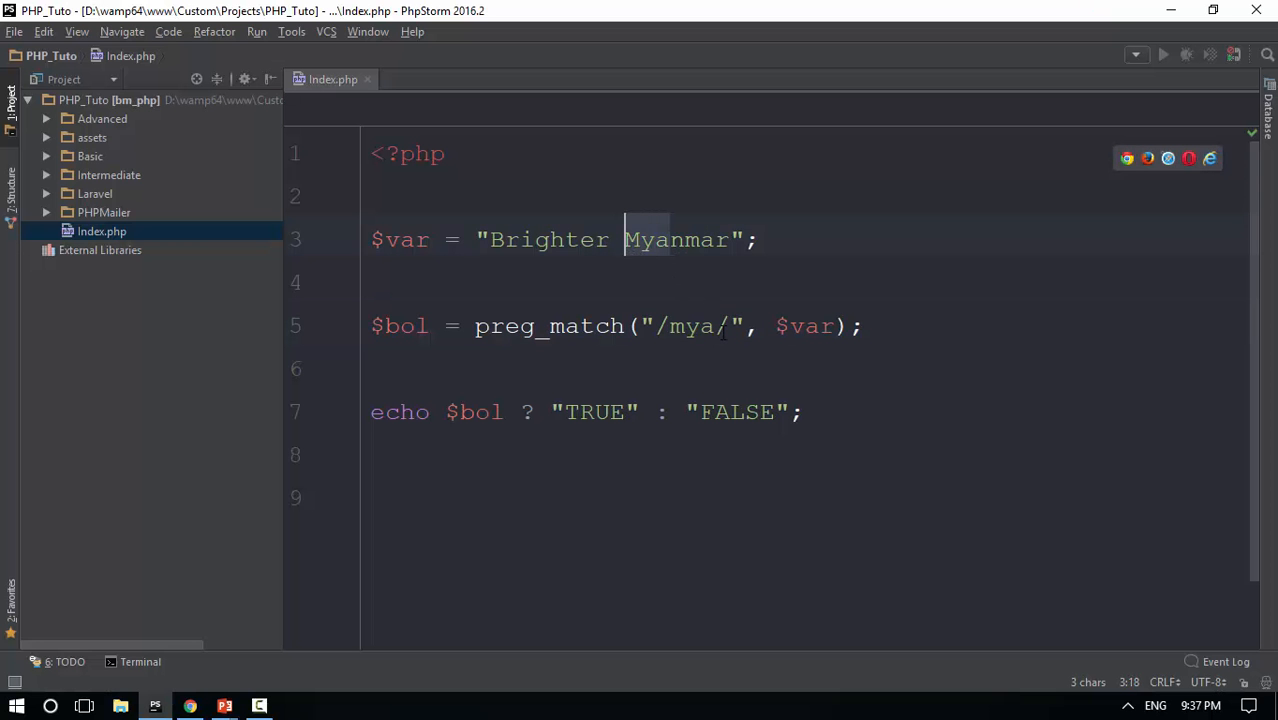
Step: Append the i modifier so the pattern reads "/mya/i" and reload Chrome to confirm TRUE
text(i)
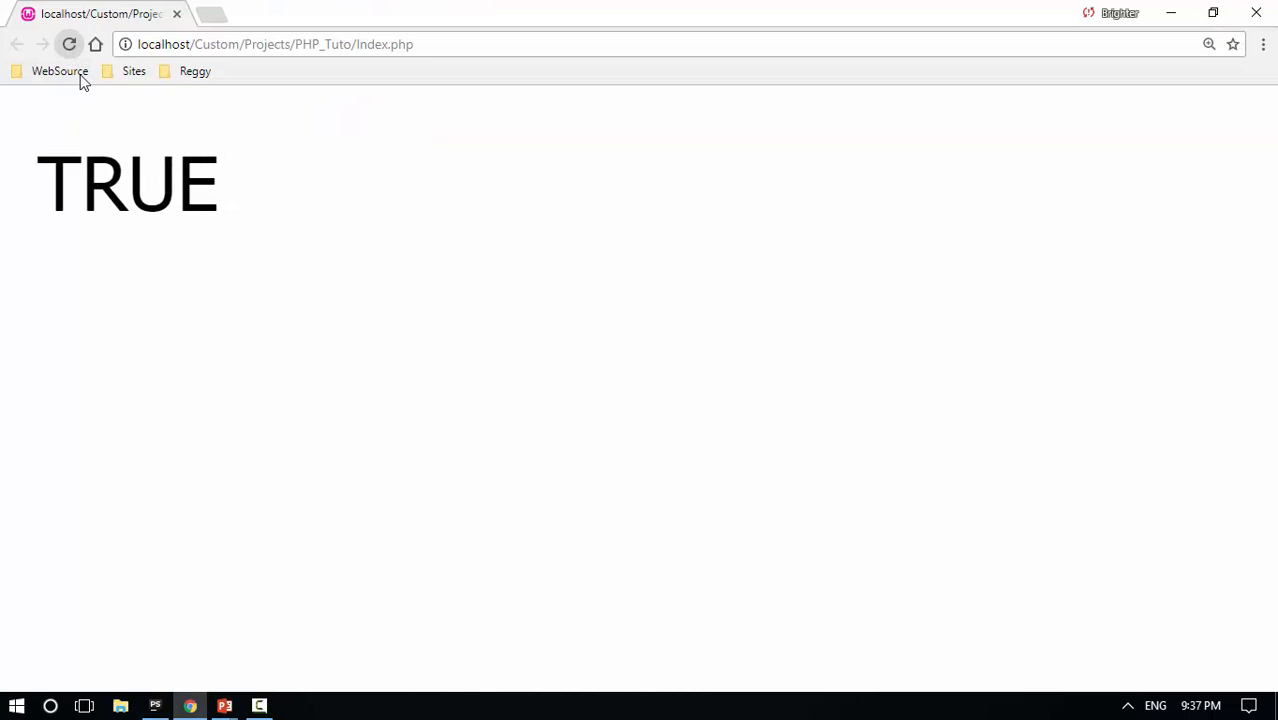
click(156, 704)
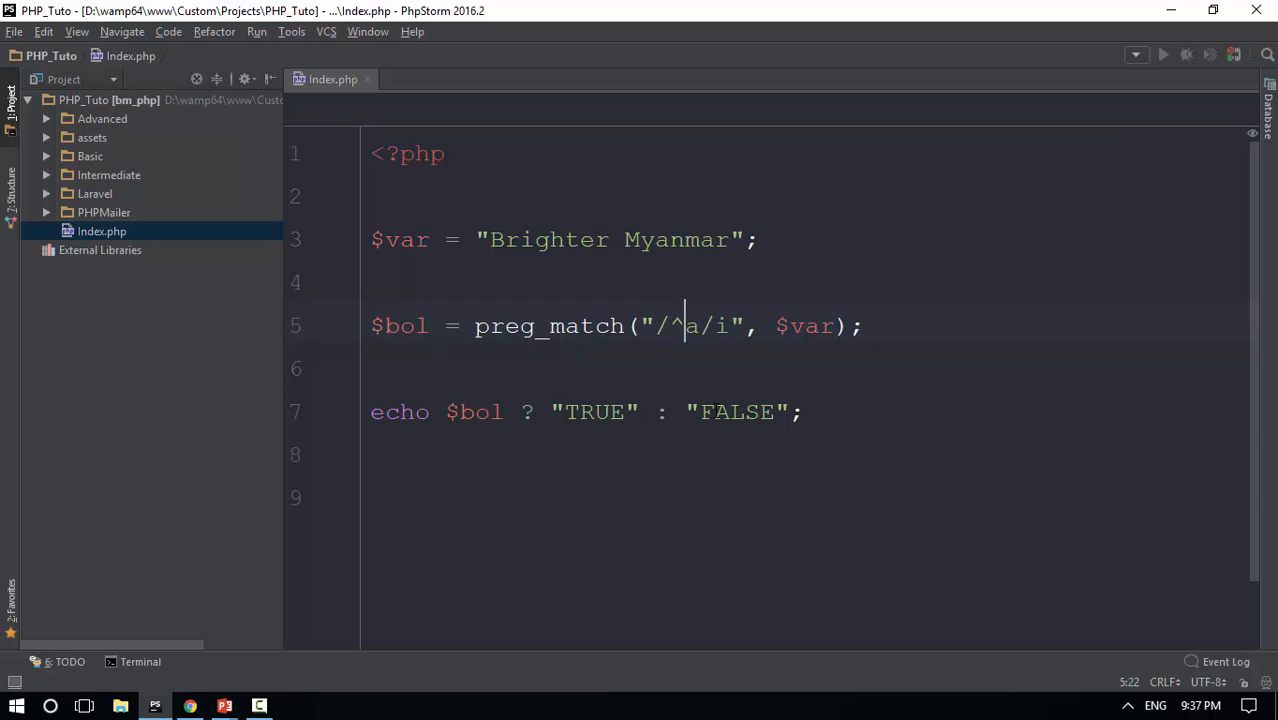
Step: Complete the pattern as "/^bri/i" and check in the browser that it prints TRUE
text(bri)
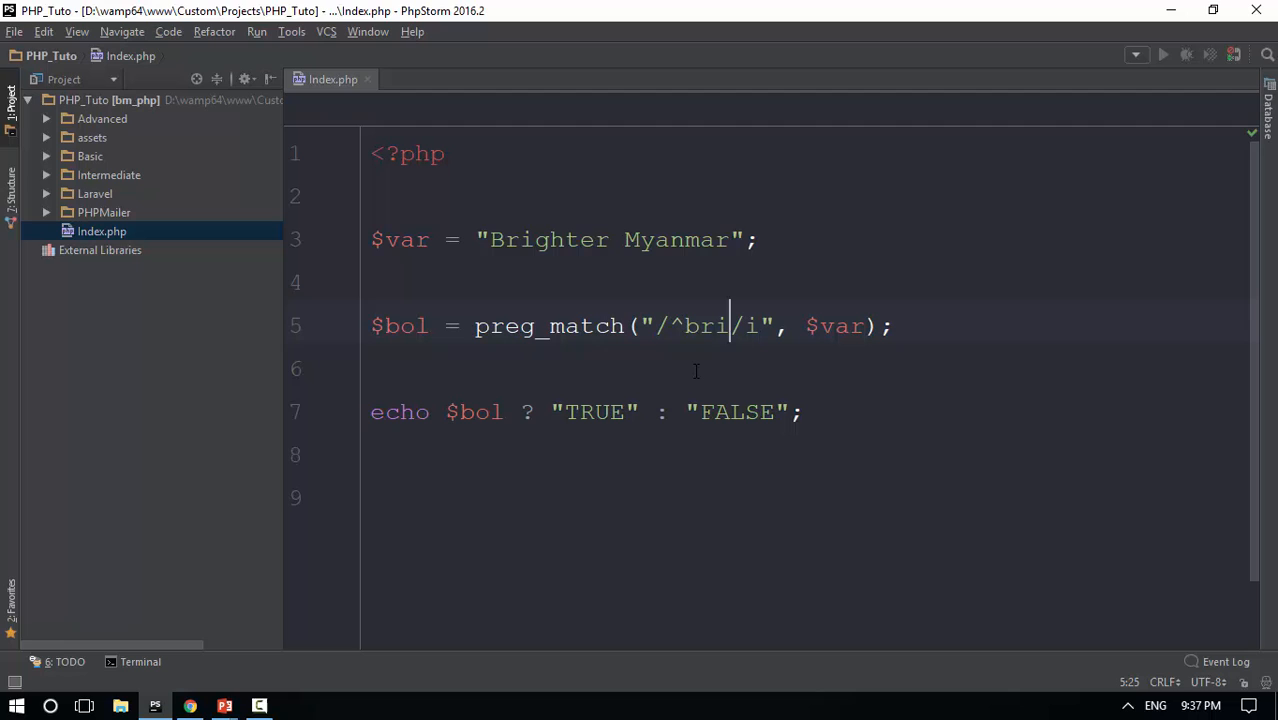
click(188, 704)
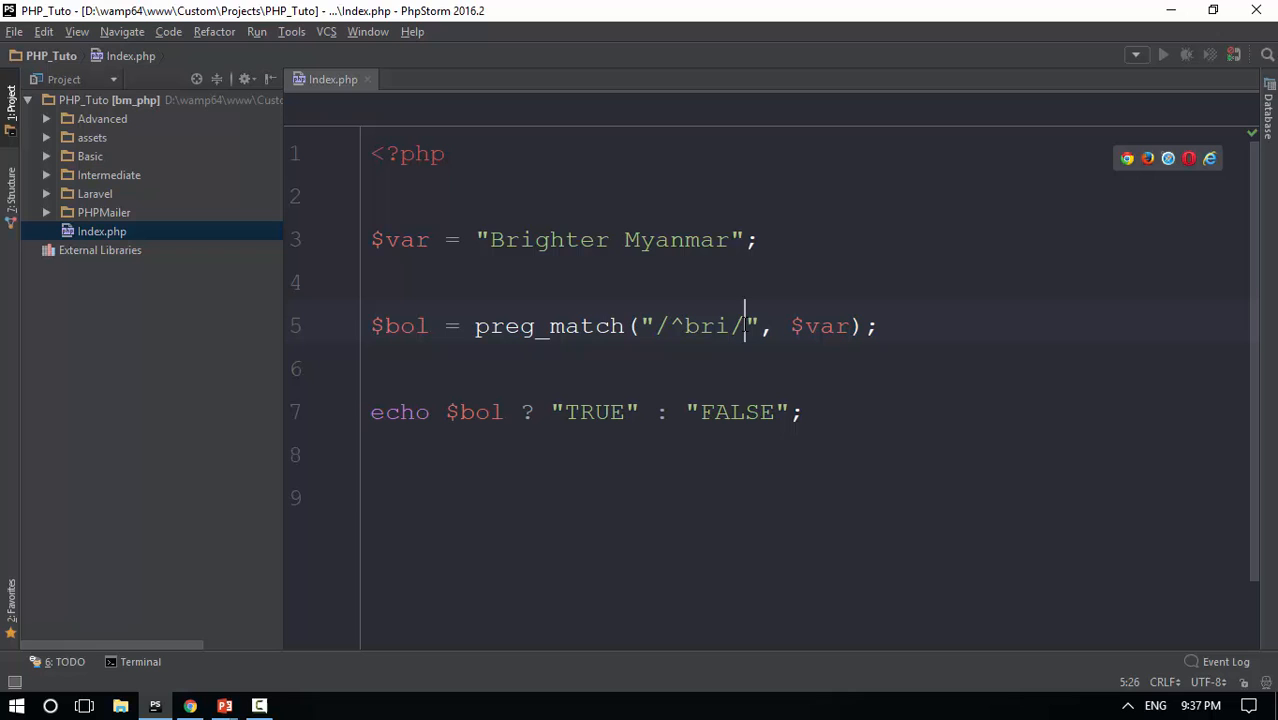
text(i)
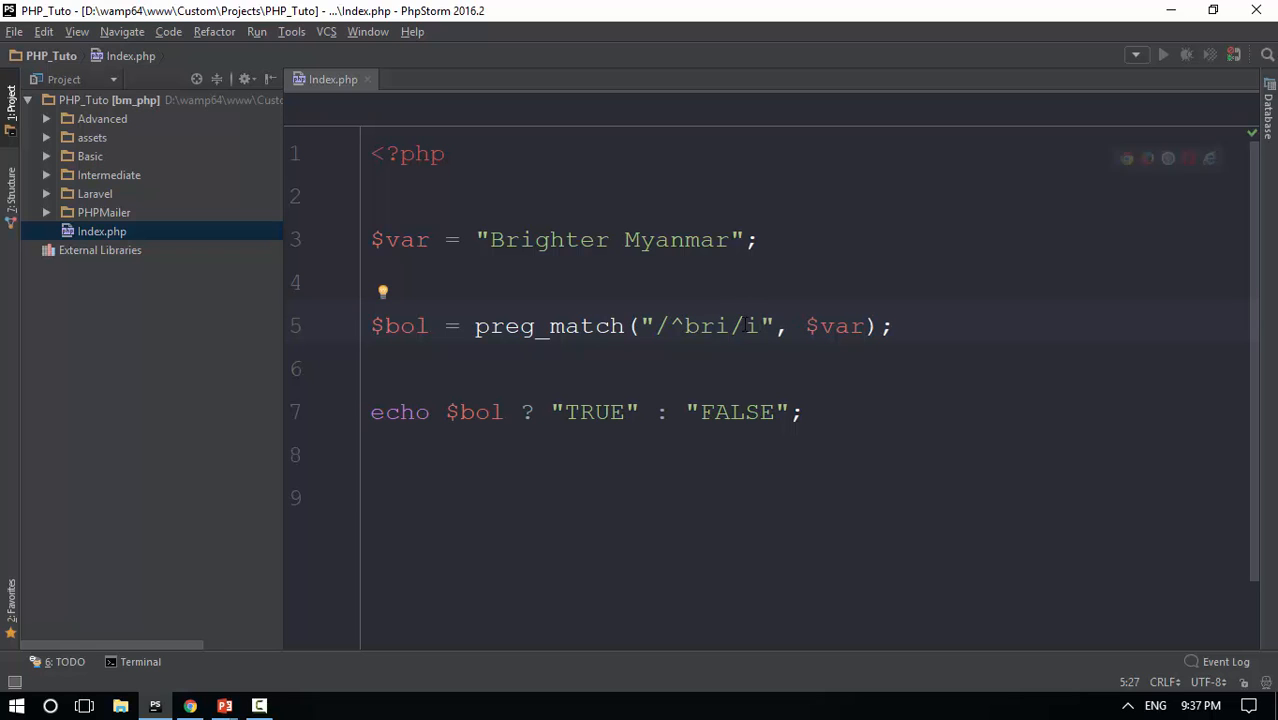
click(188, 704)
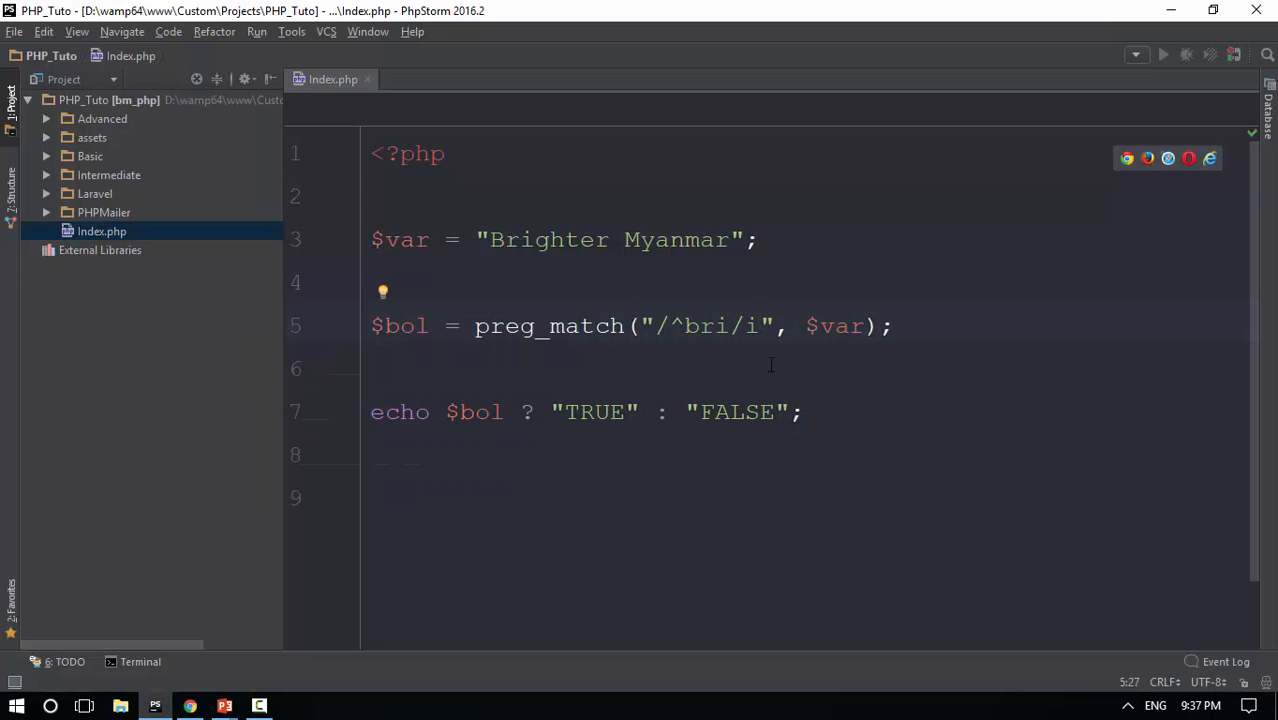
mouse_move(828, 386)
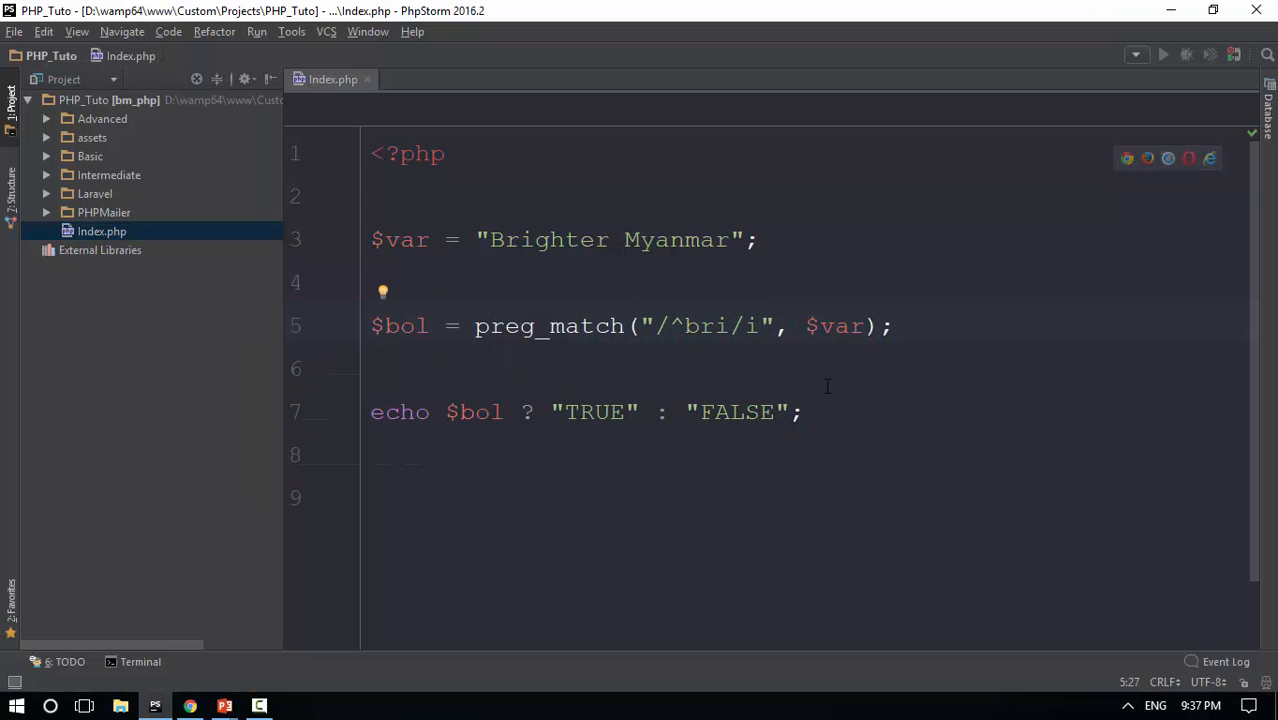